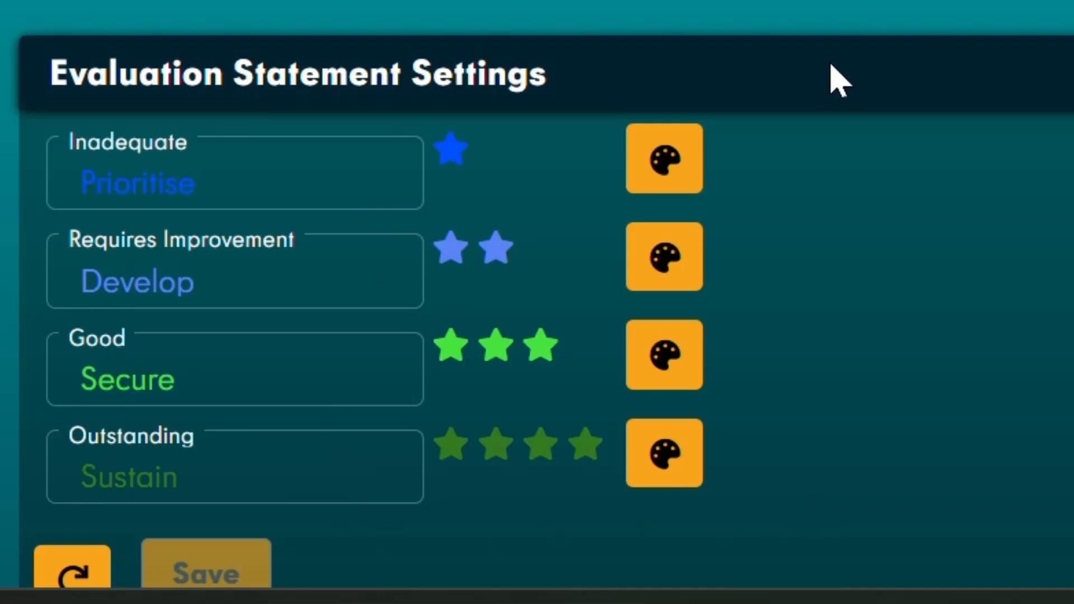
Leave settings and show the Configure Observation page listing existing observations.
left_click(260, 281)
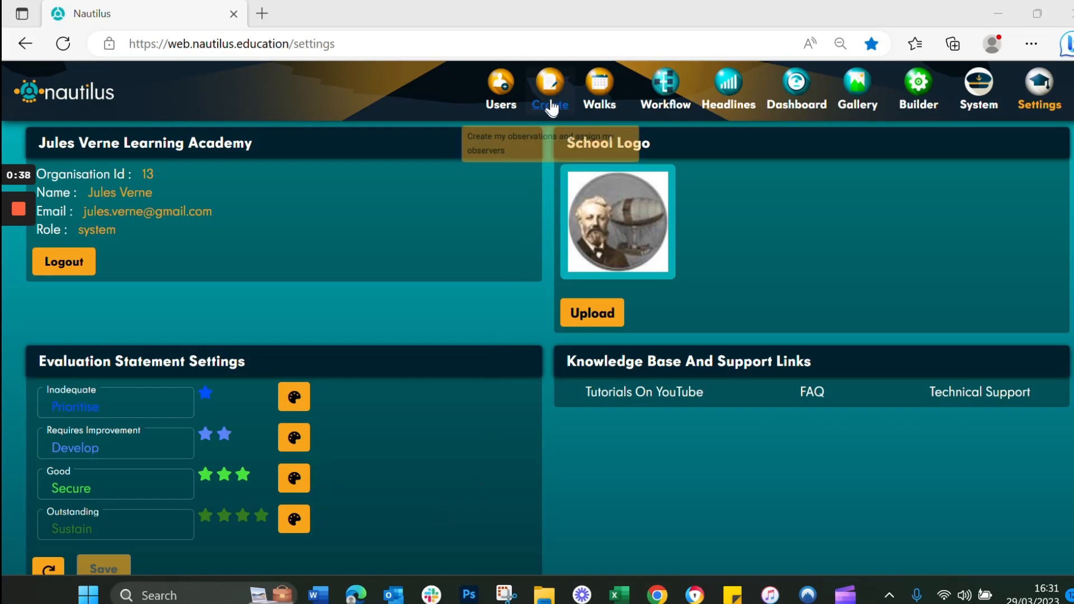
left_click(549, 85)
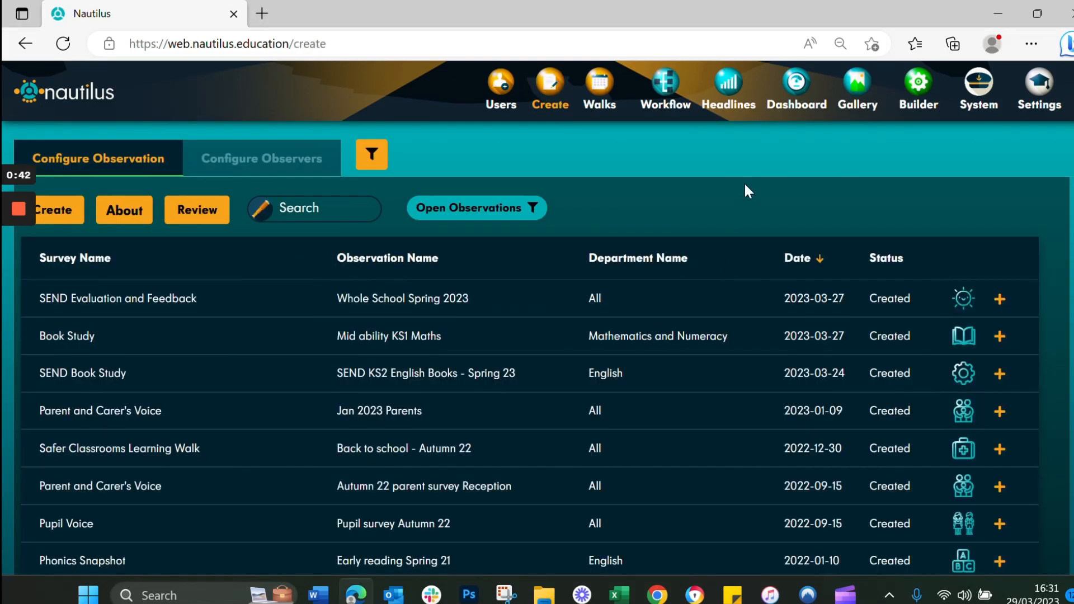
Start a new observation named 'KS2 Maths - Spring 2023'.
left_click(58, 210)
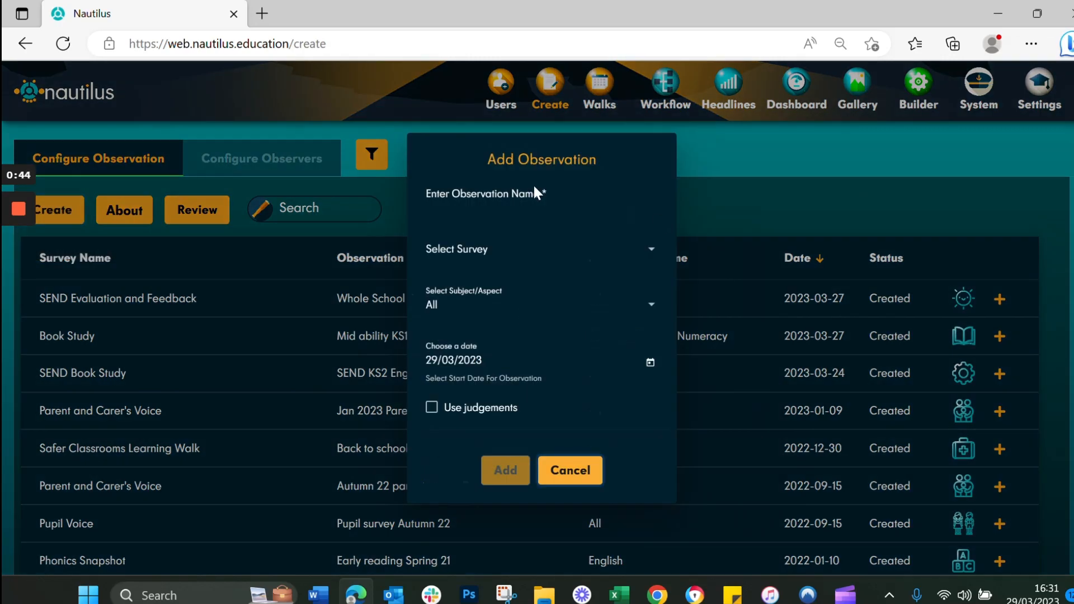
type("KS2 Maths")
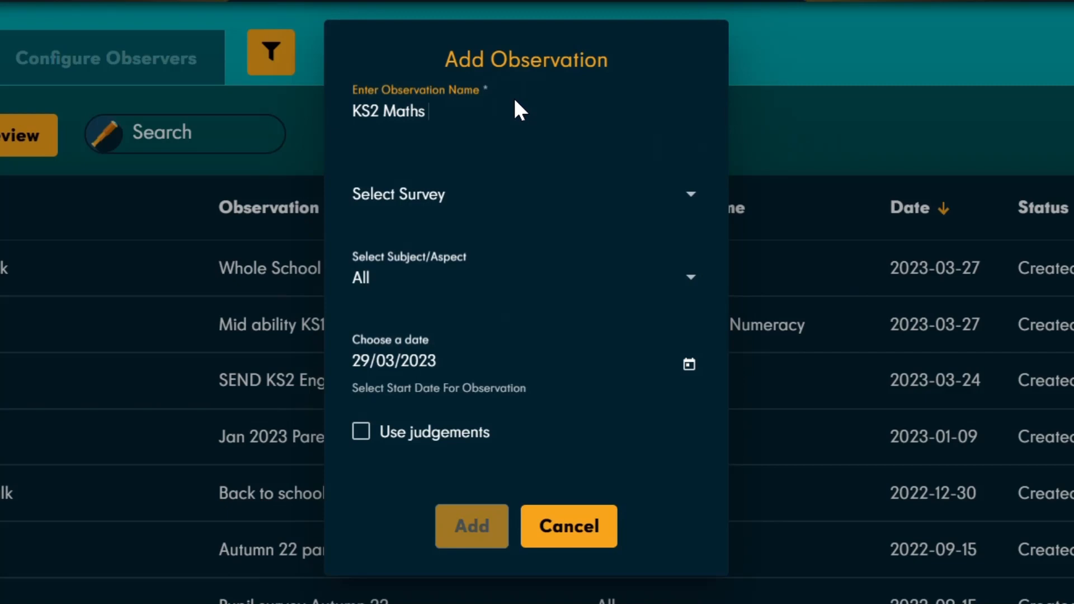
type("- Sprin")
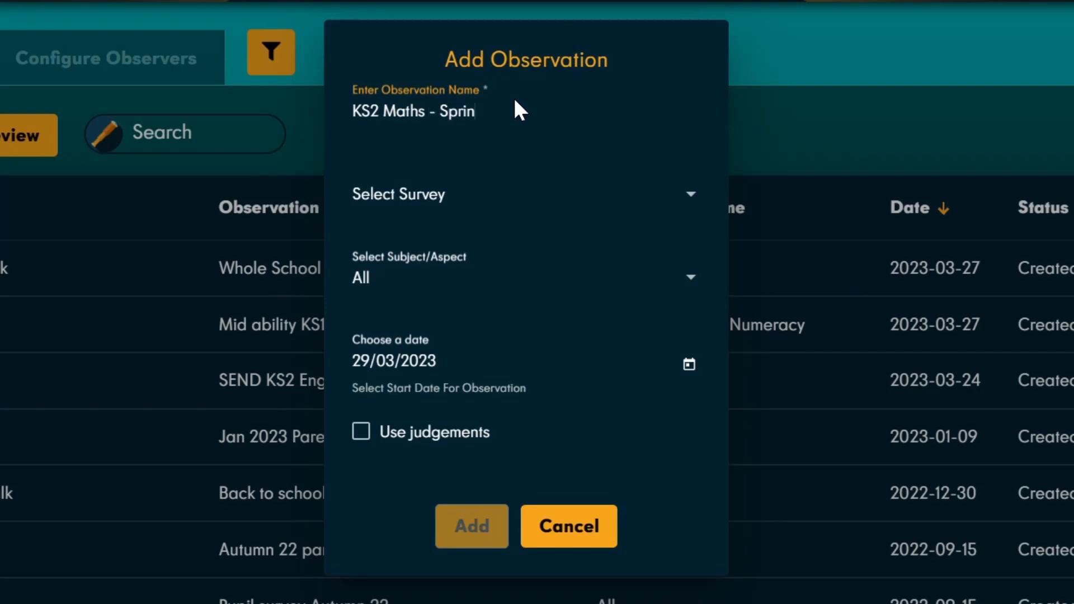
type("g 2023")
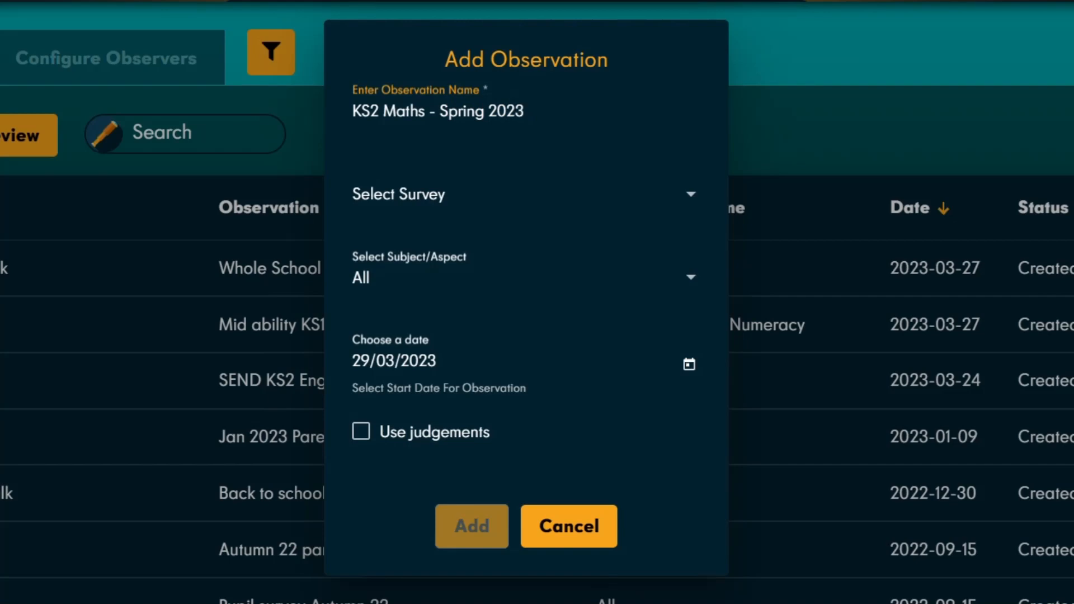
mouse_move(563, 228)
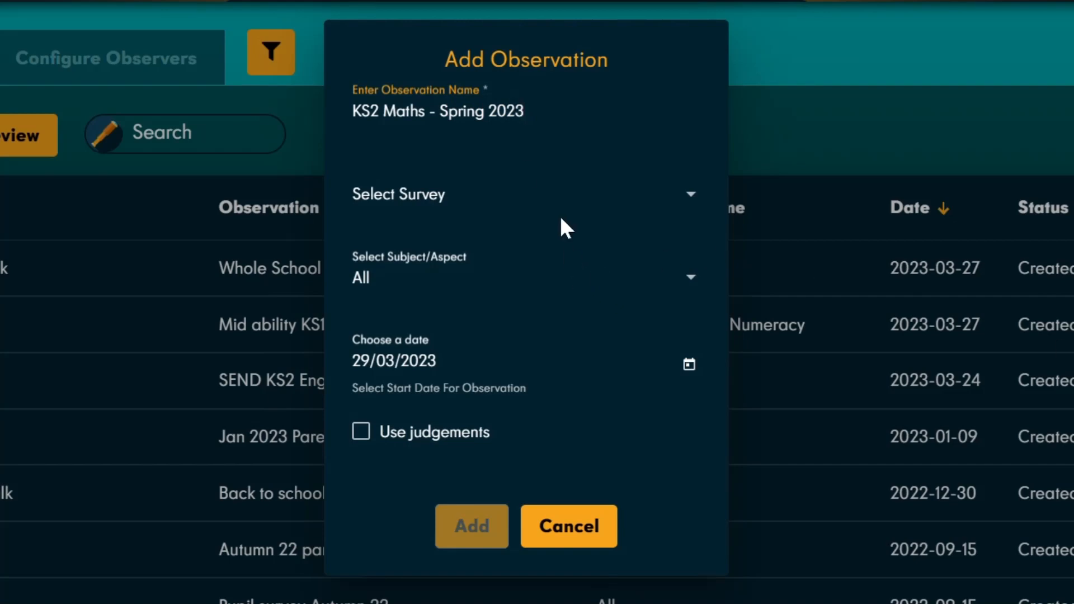
Choose the Lesson Study survey and set the subject to Maths.
left_click(526, 194)
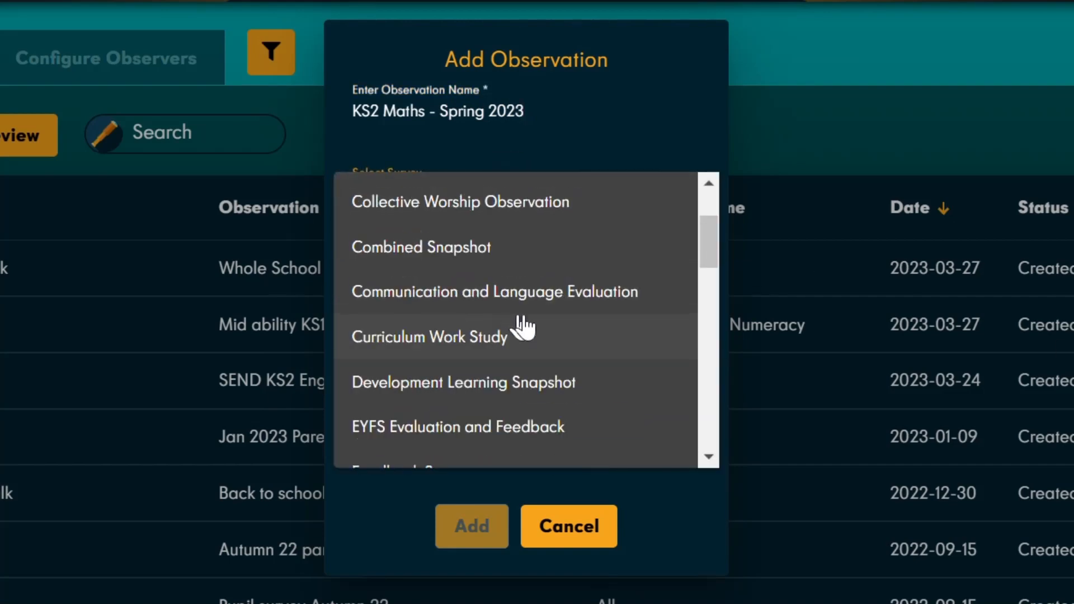
scroll("down", 3)
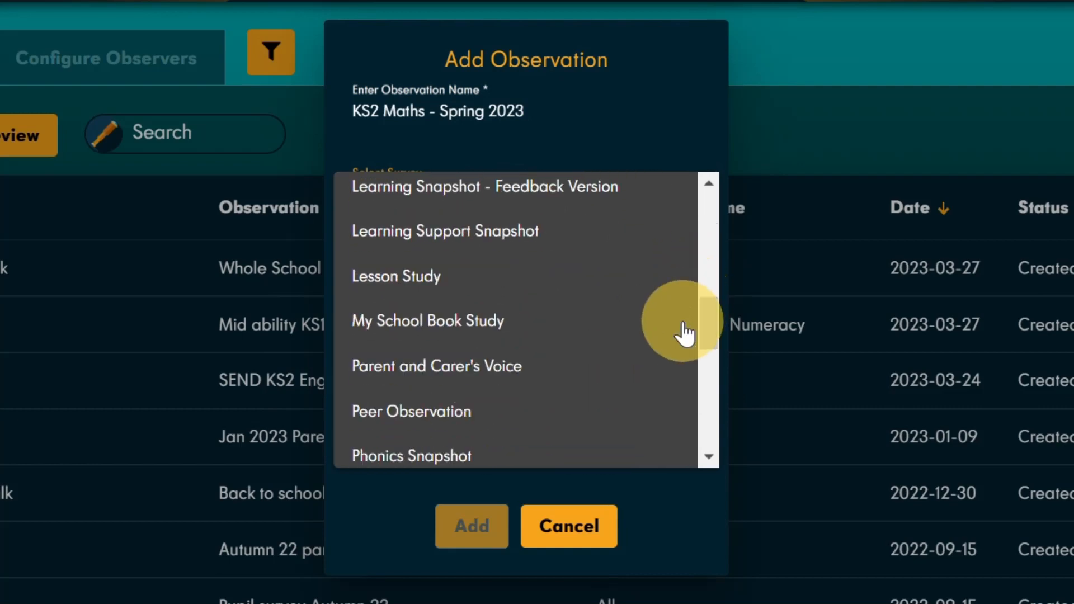
left_click(396, 276)
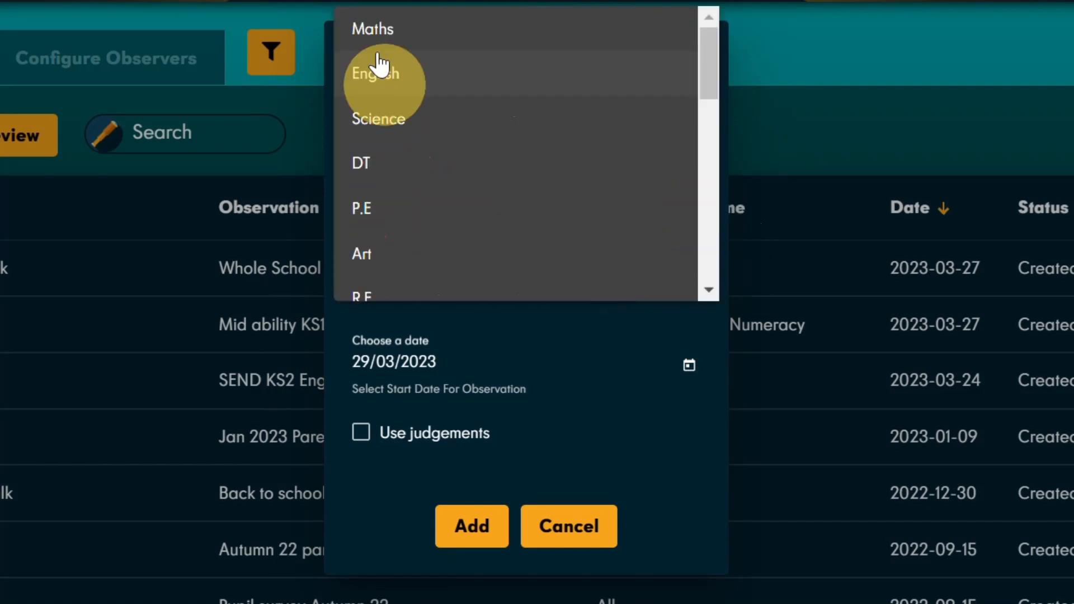
left_click(373, 28)
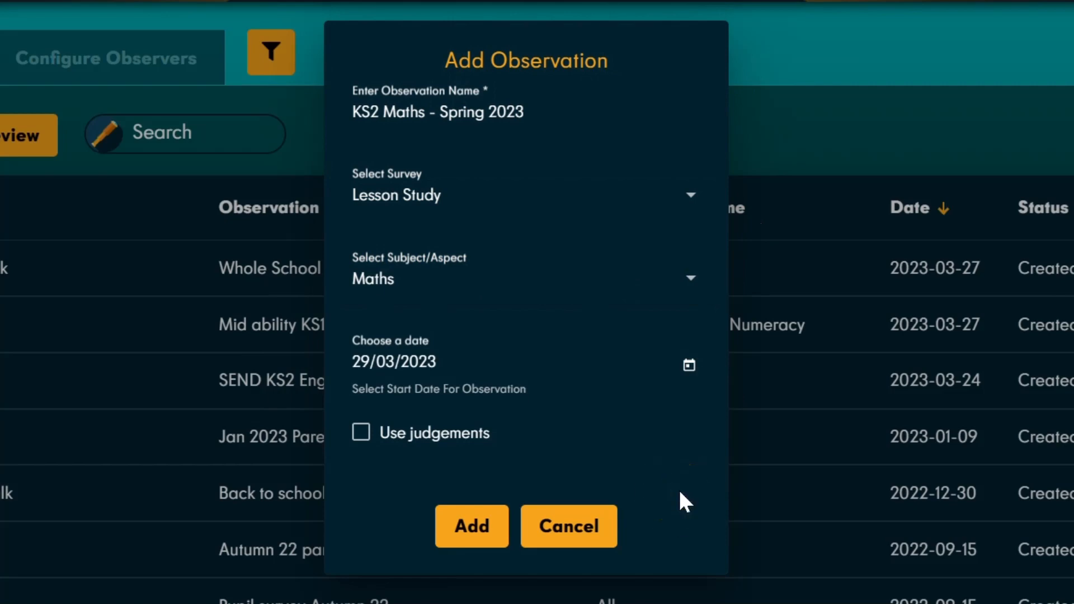
mouse_move(582, 538)
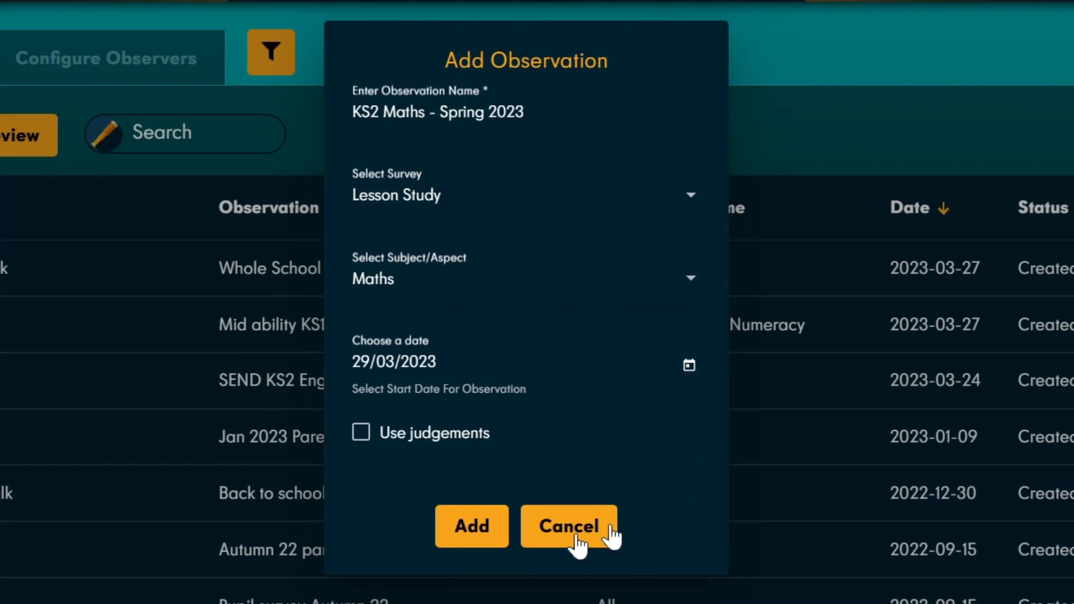
mouse_move(719, 495)
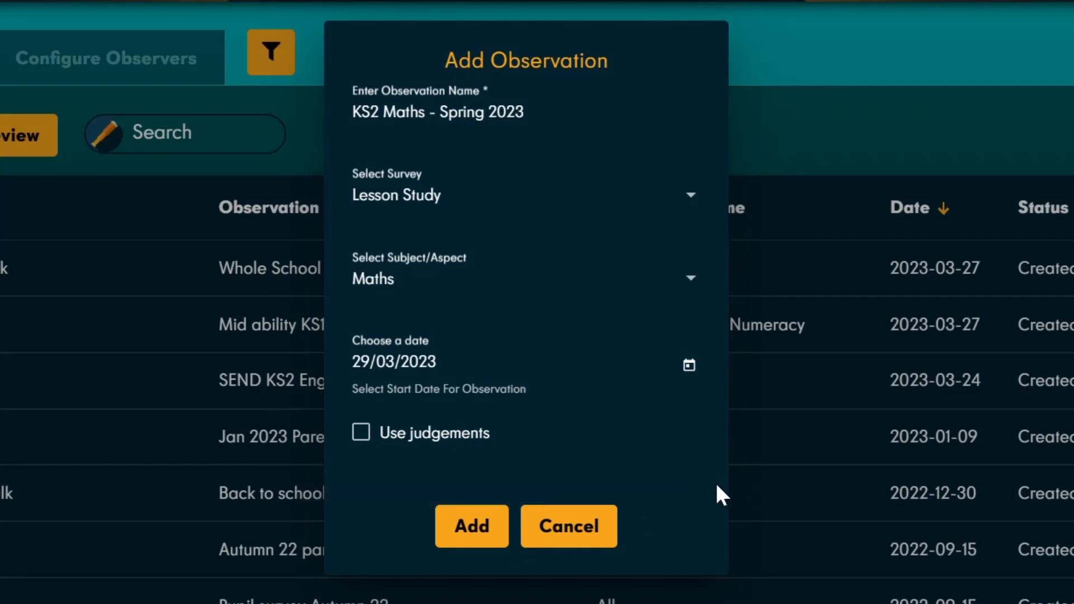
Create the KS2 Maths observation and bring up its observer management.
left_click(568, 526)
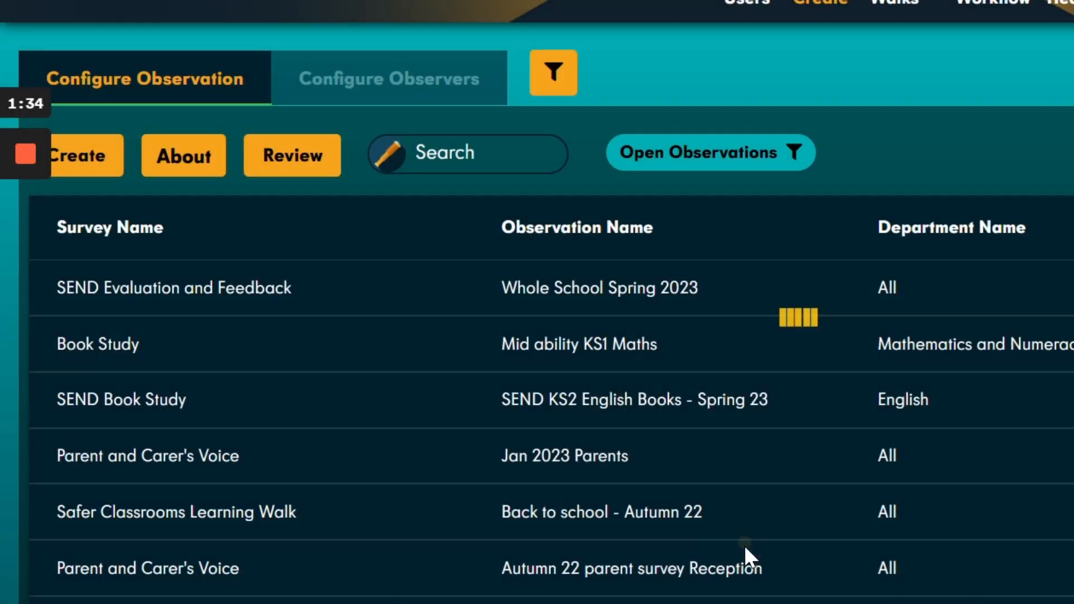
left_click(80, 155)
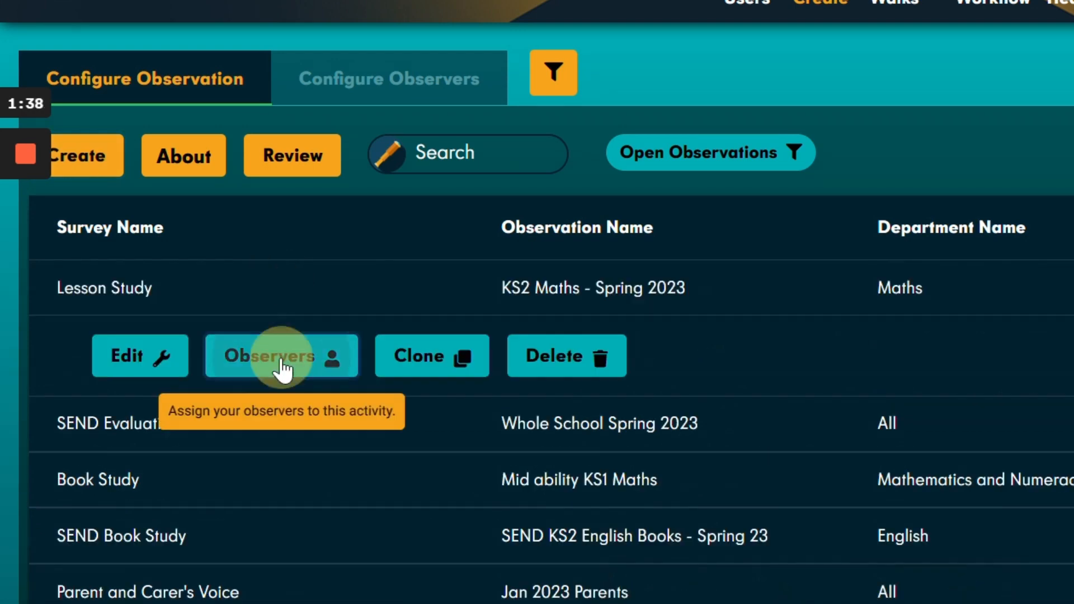
left_click(281, 355)
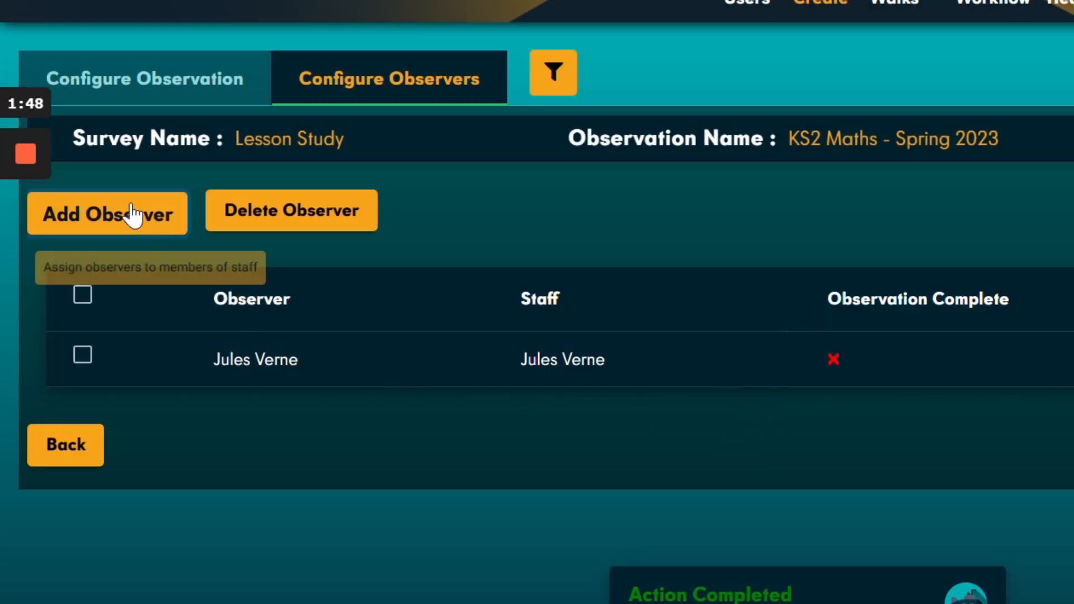
Add Ned Land and Ernest Borgnine as observers, then close the staff list.
left_click(107, 213)
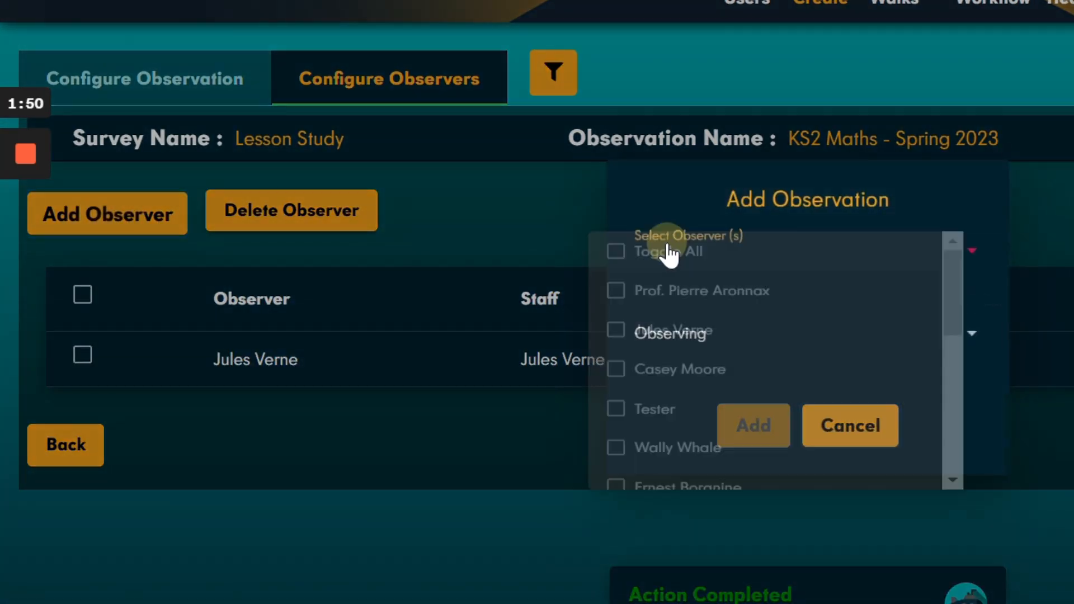
scroll("down", 3)
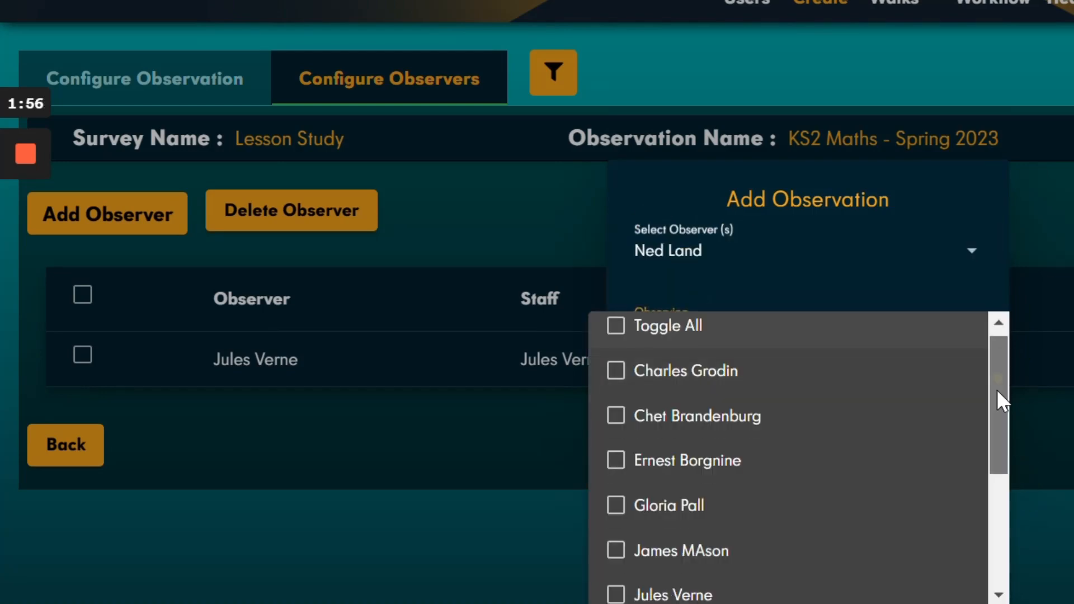
left_click(614, 494)
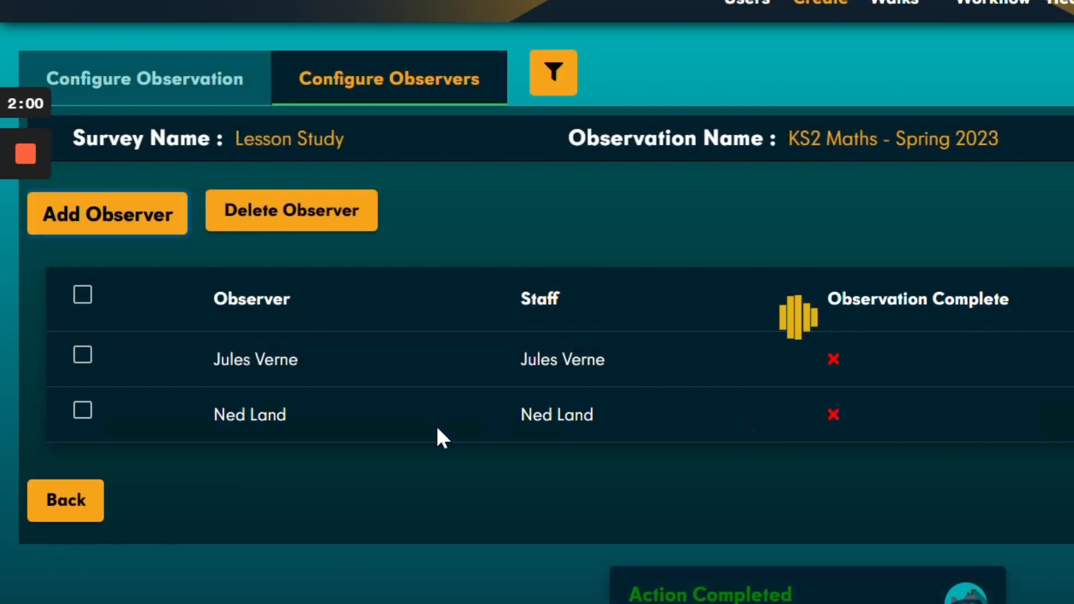
left_click(107, 213)
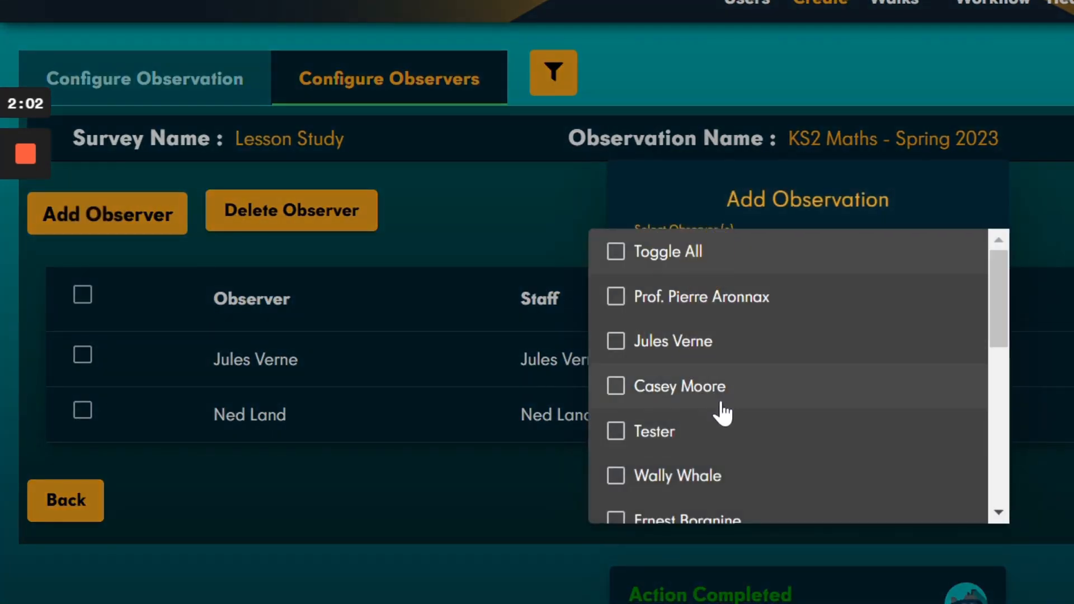
scroll("down", 3)
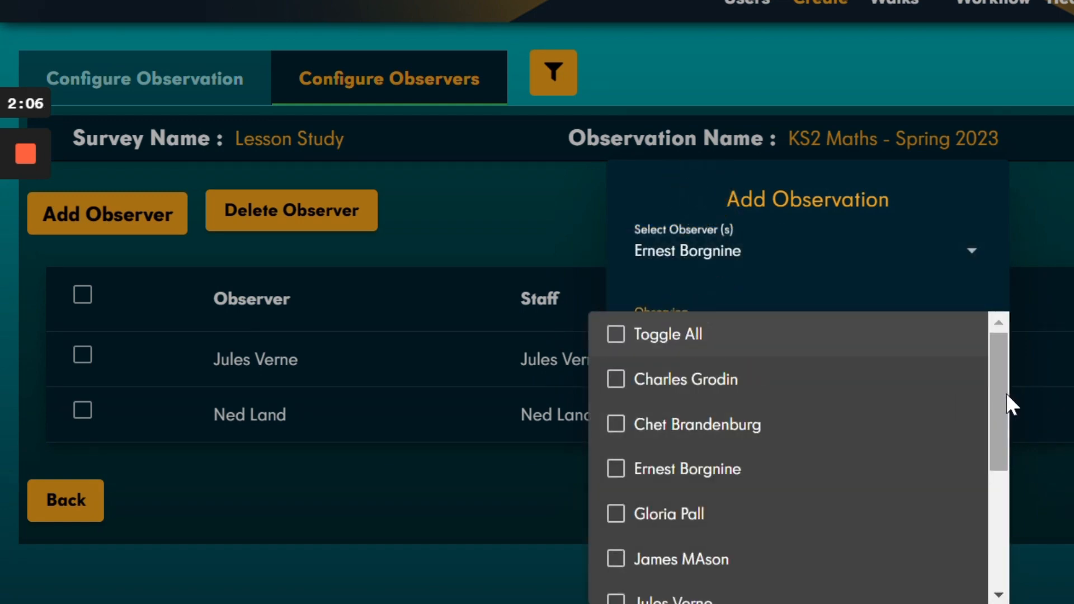
left_click(614, 469)
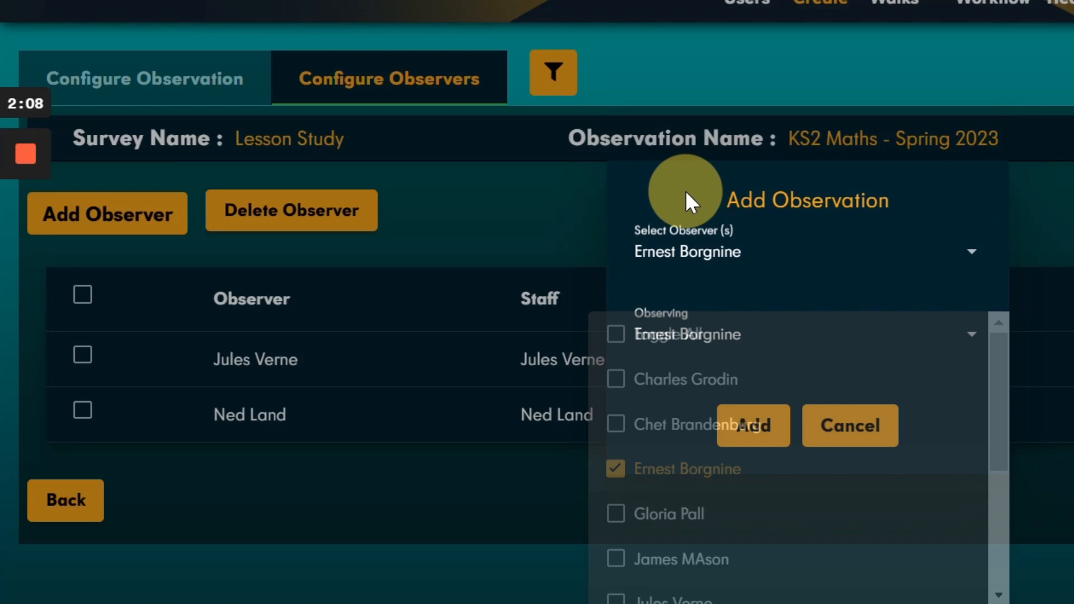
left_click(752, 425)
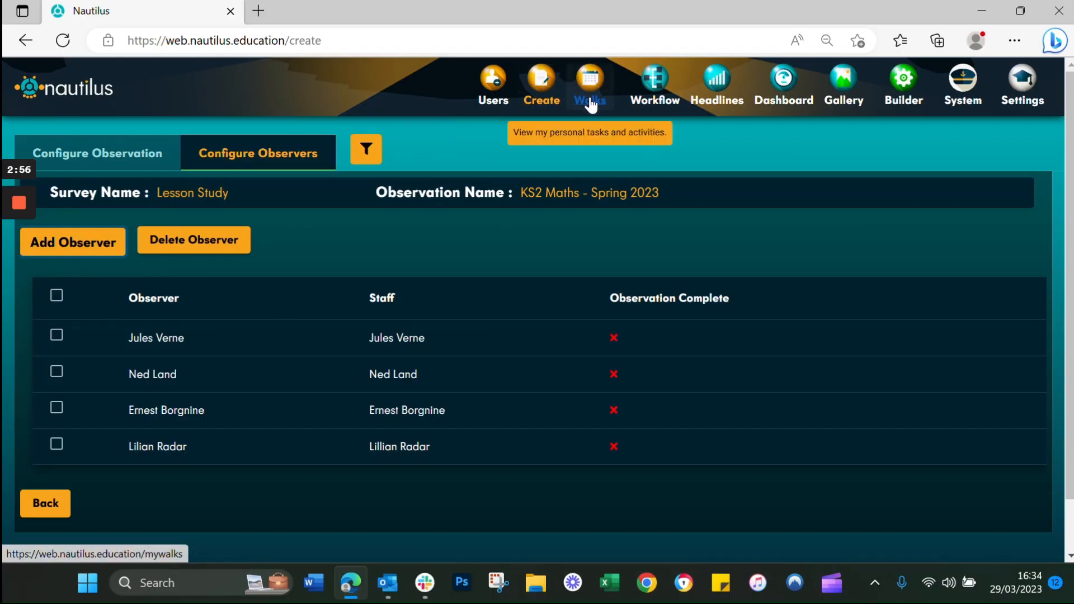
In the KS2 Maths walk, rate children engaged and learning well prepared, ready to comment.
left_click(589, 82)
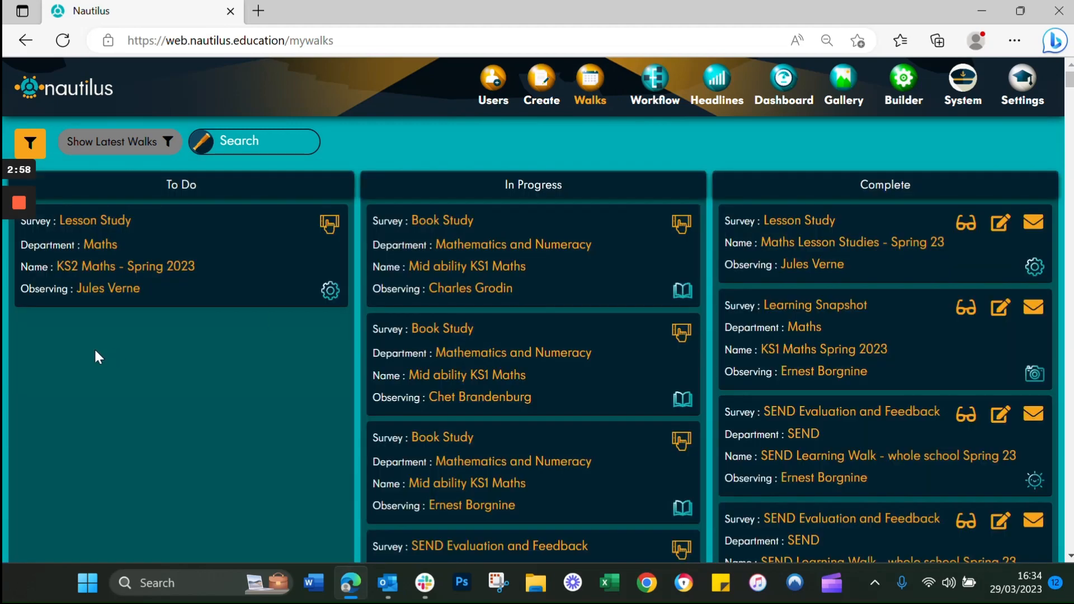
mouse_move(200, 181)
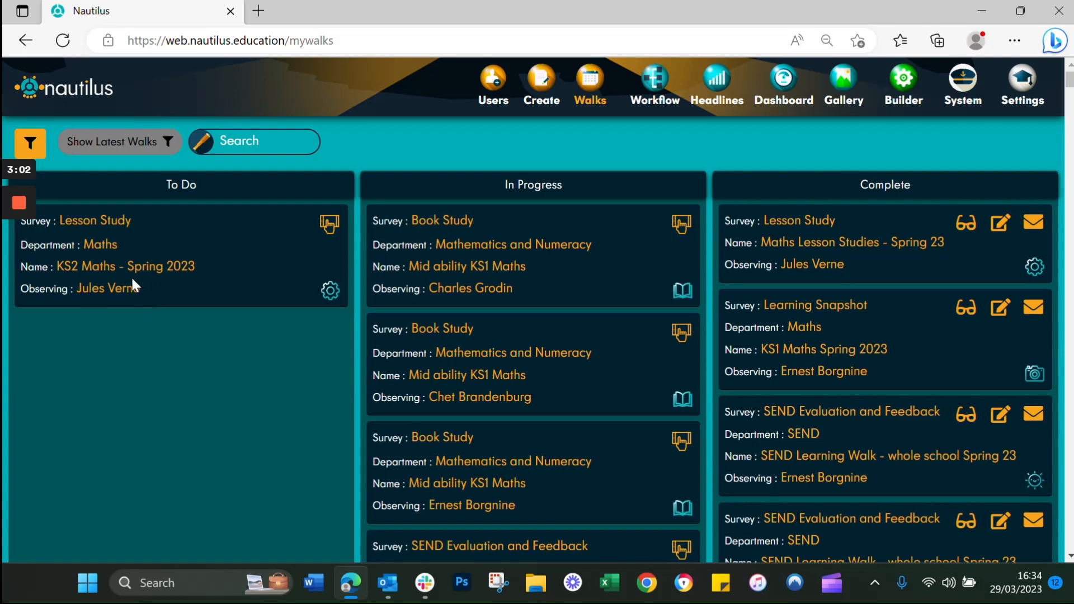
left_click(329, 223)
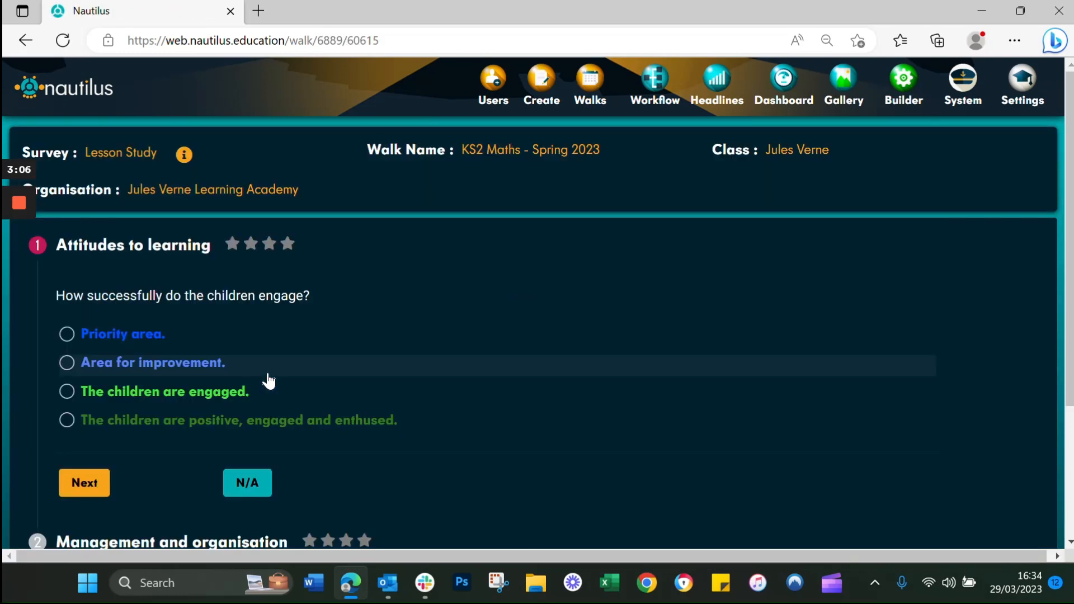
mouse_move(303, 380)
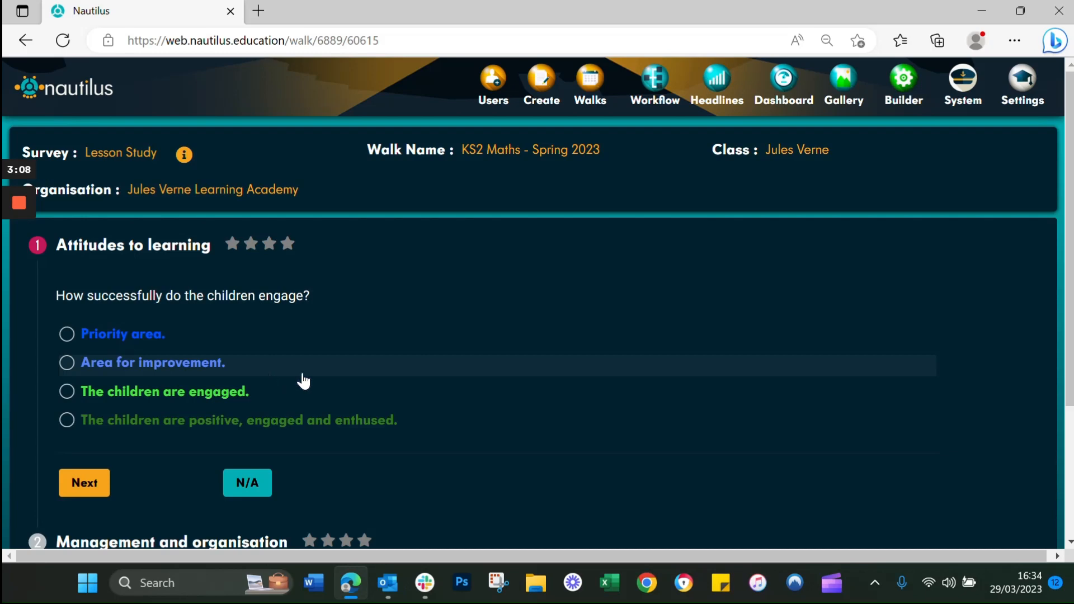
mouse_move(300, 368)
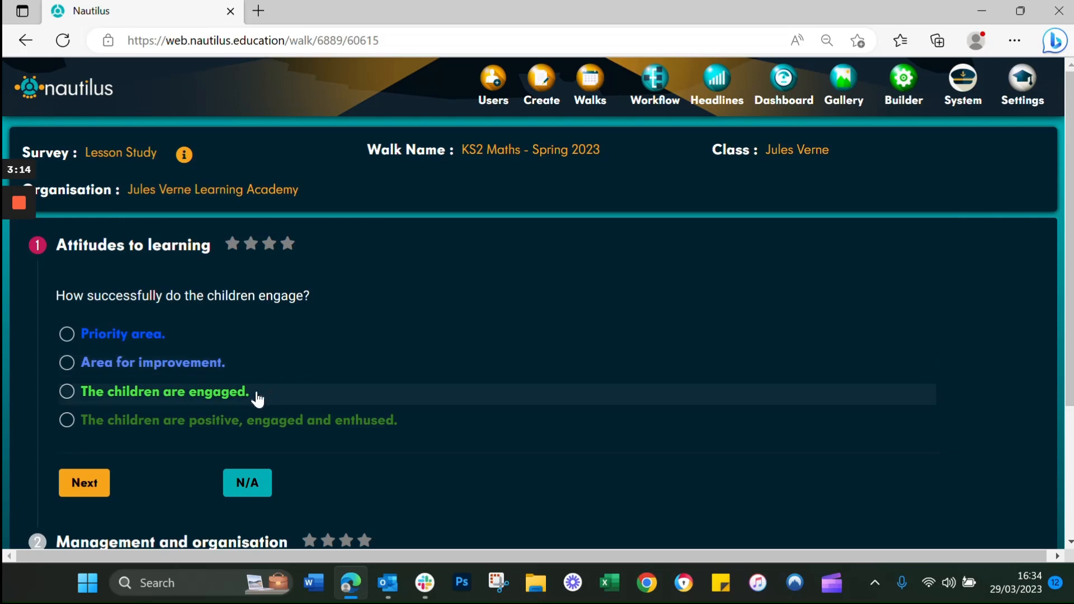
left_click(67, 391)
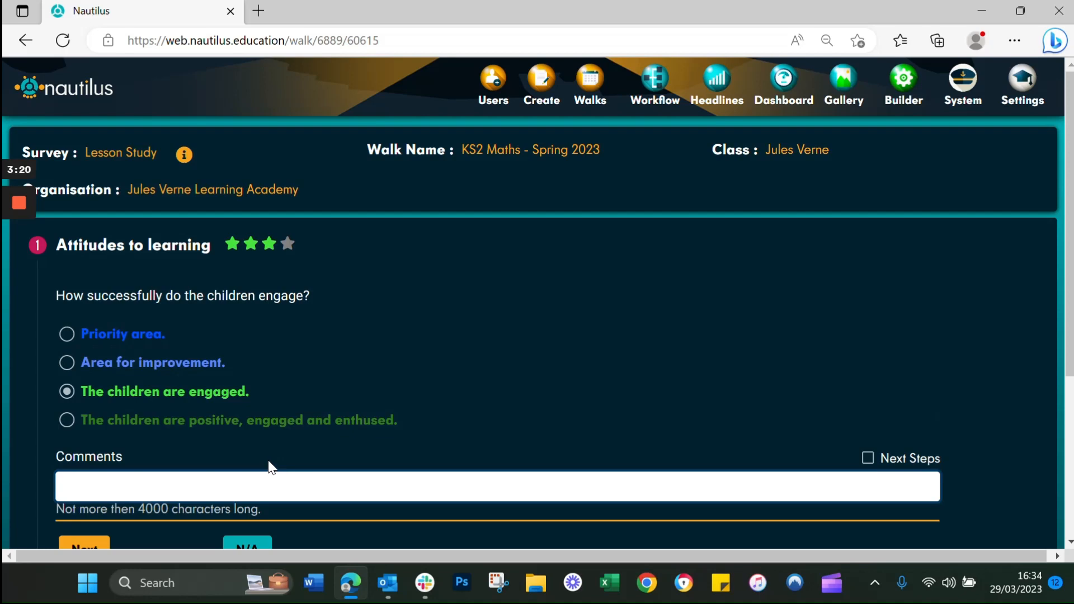
left_click(274, 486)
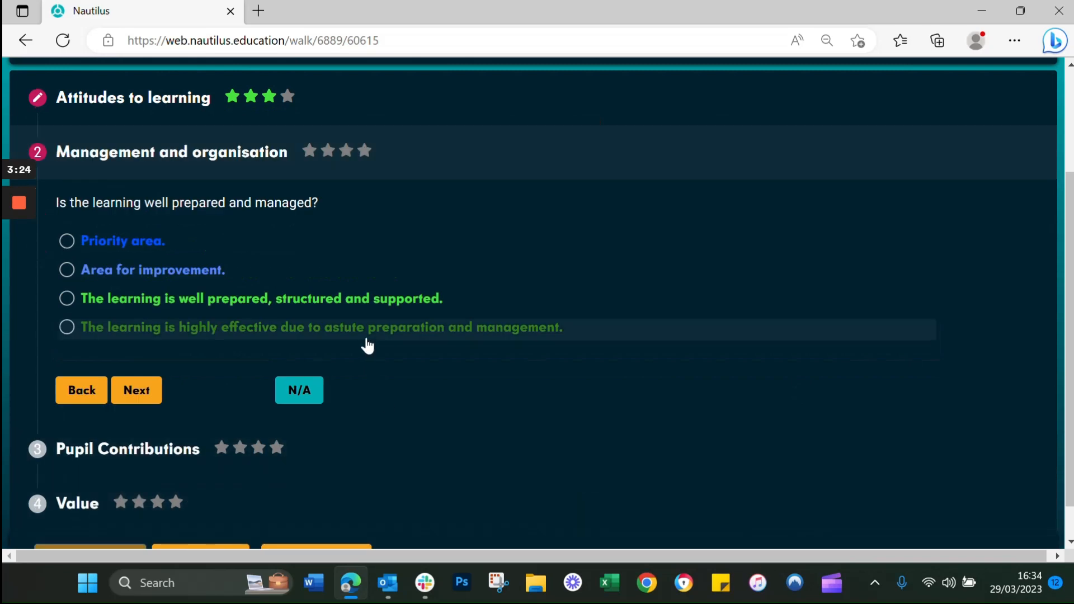
left_click(67, 298)
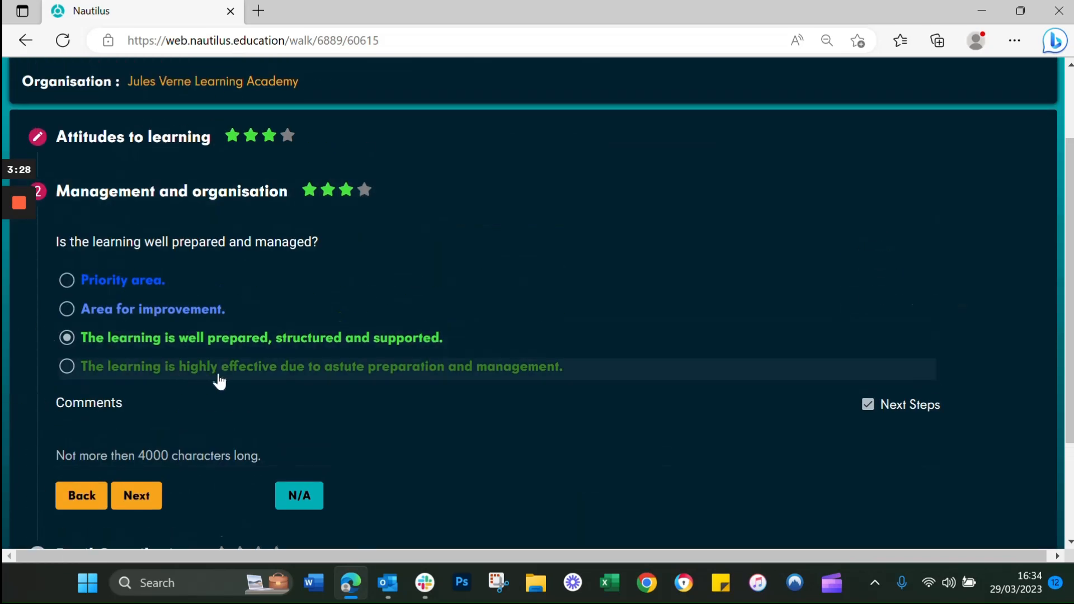
mouse_move(287, 374)
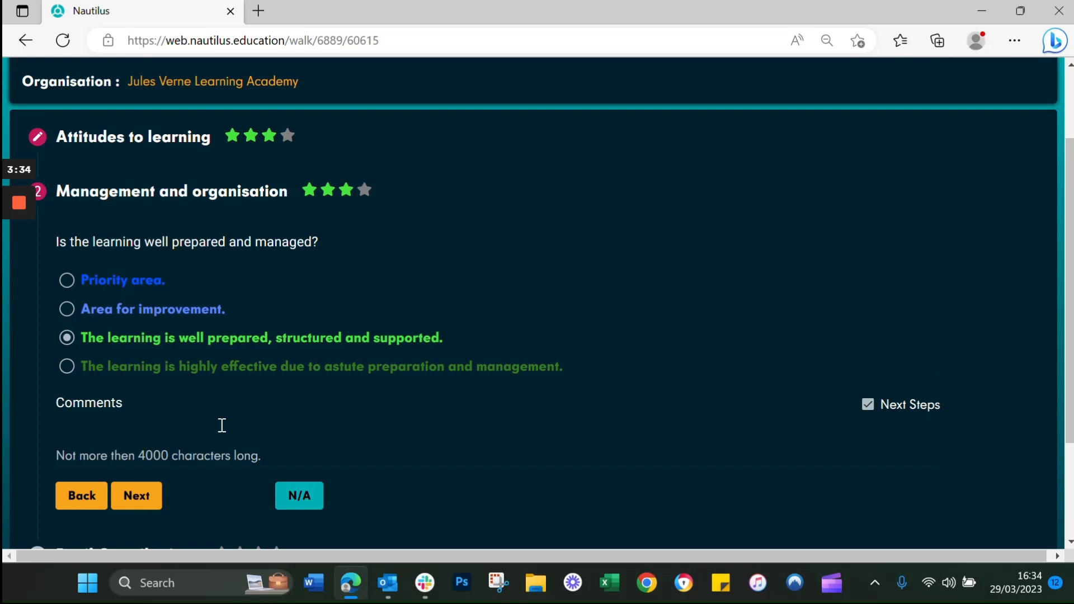
left_click(222, 425)
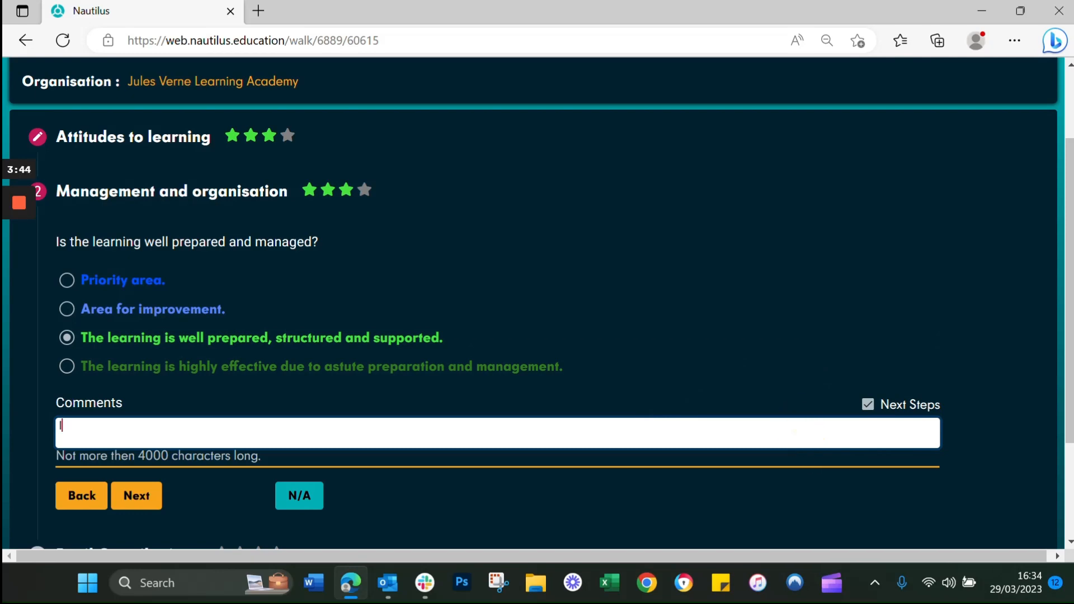
Comment 'I would like to have had more resources for less able children'.
type("I would lik")
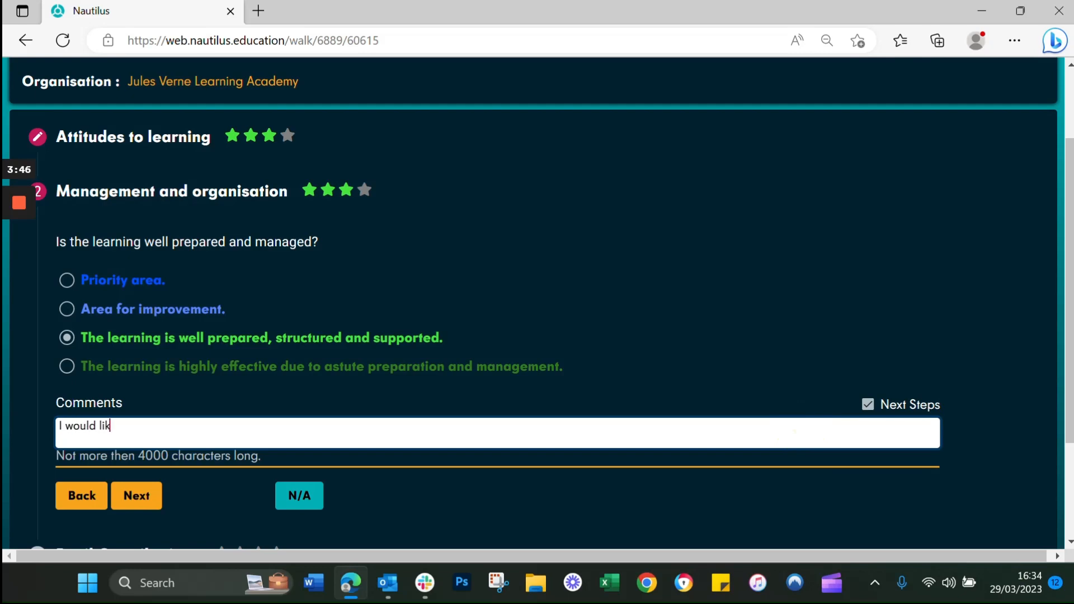
type("e to havbe")
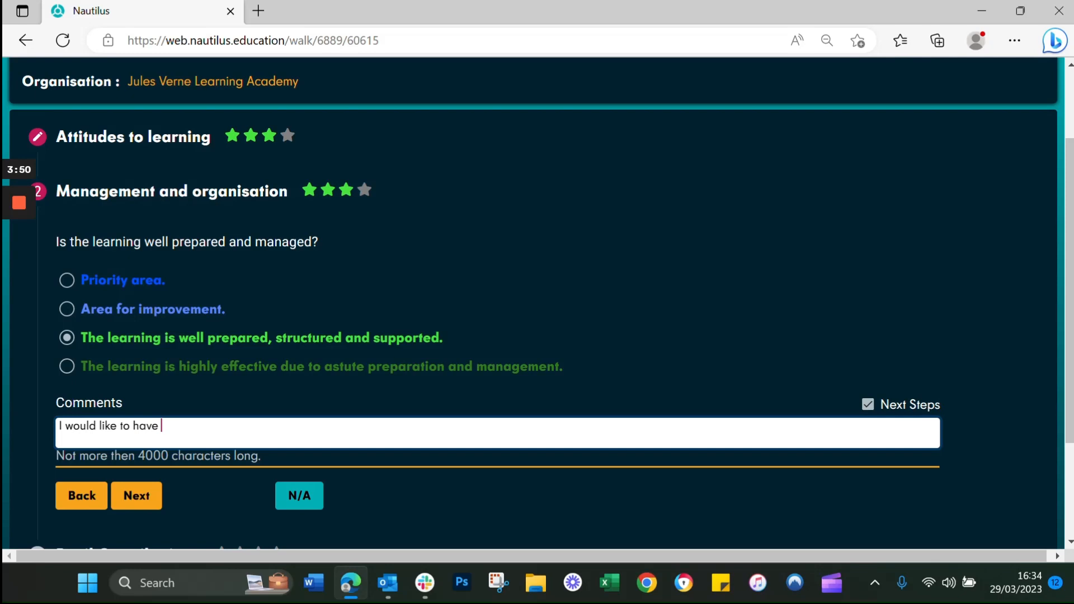
type("had mo")
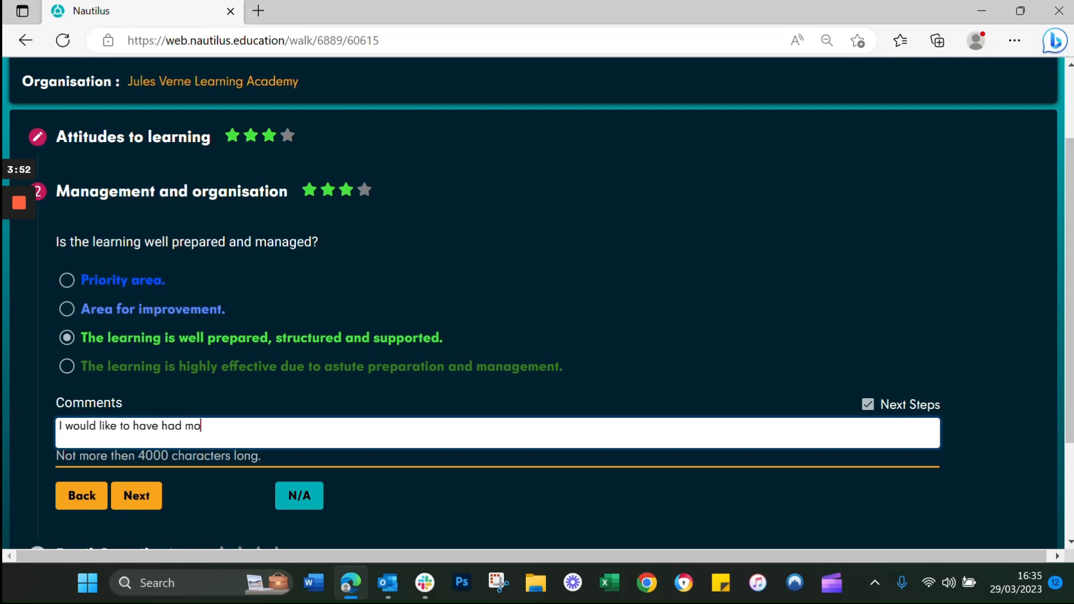
type("re resources for the le")
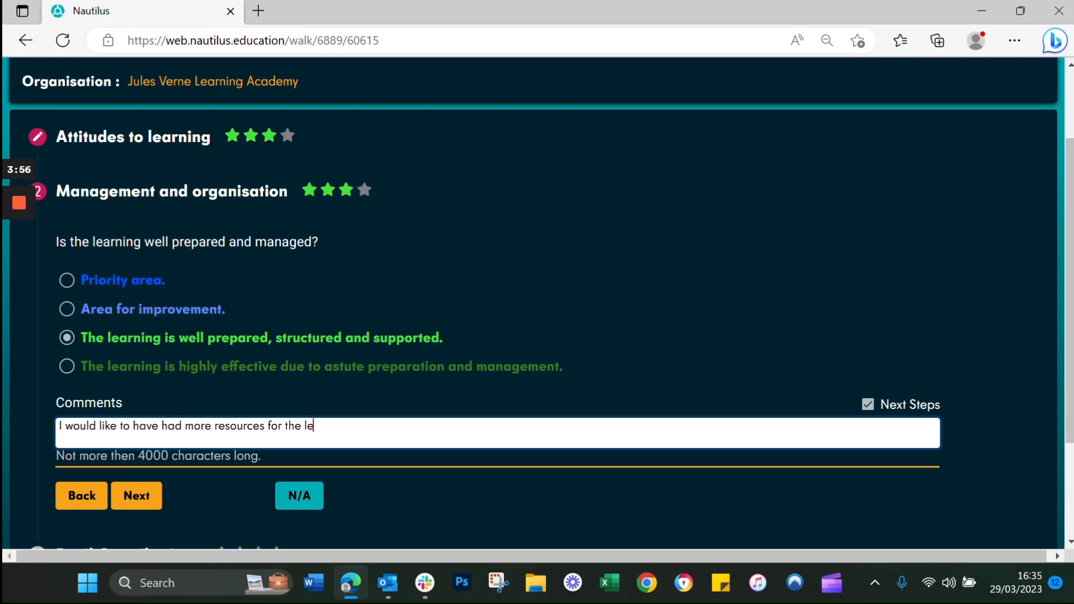
type("ss able children.")
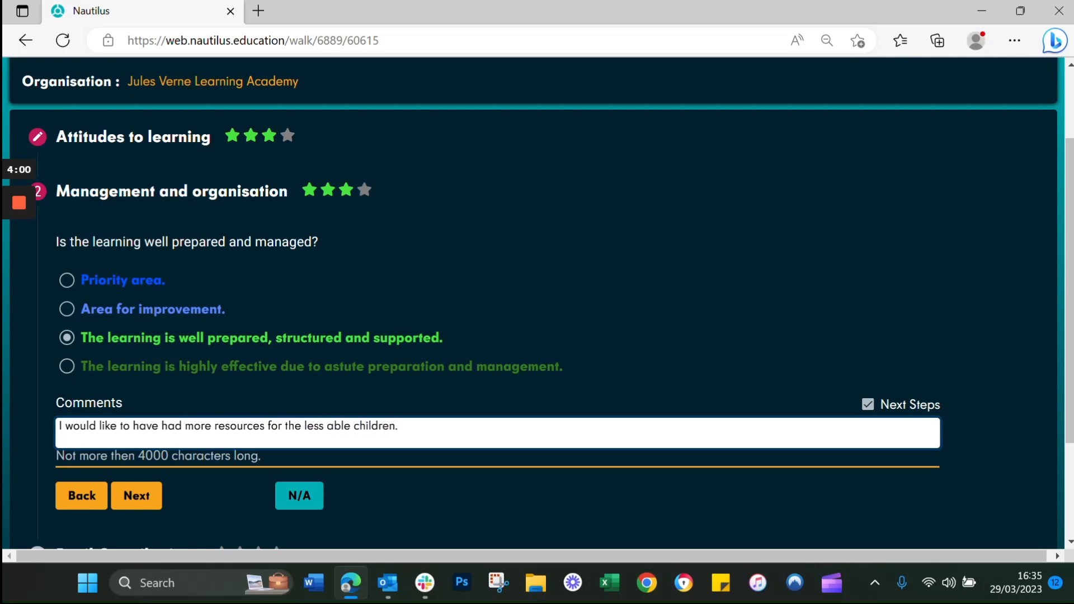
Rate Pupil Contributions and Value at three stars each.
scroll("down", 3)
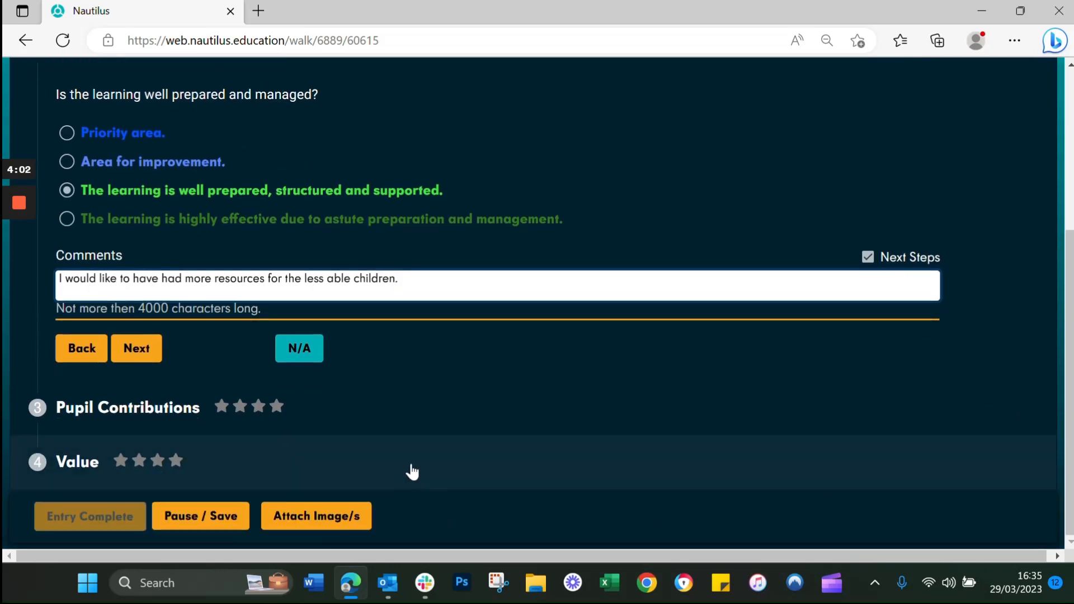
left_click(136, 348)
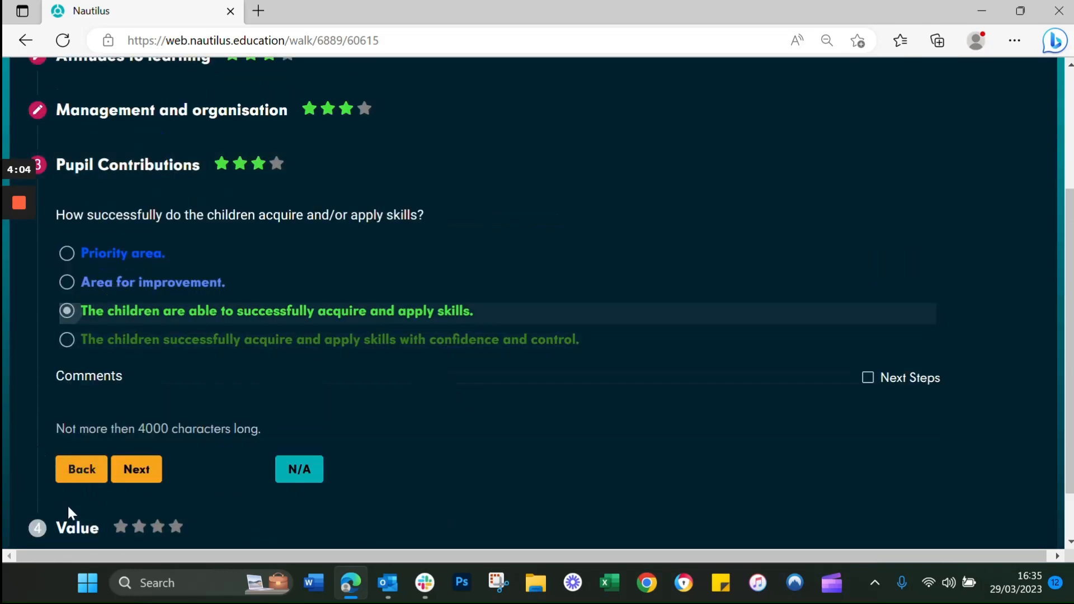
left_click(136, 470)
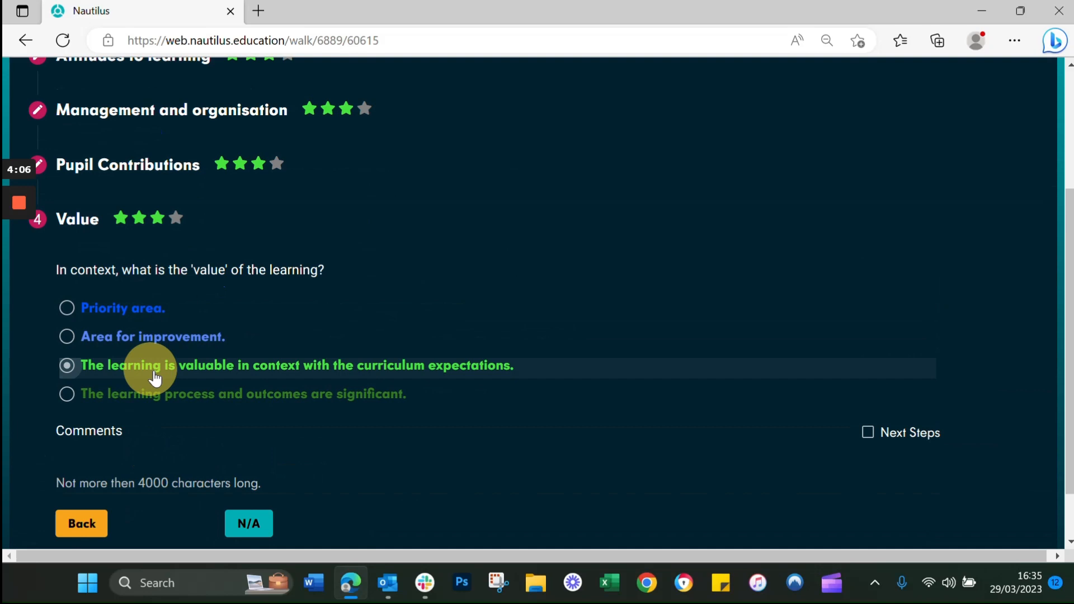
scroll("down", 3)
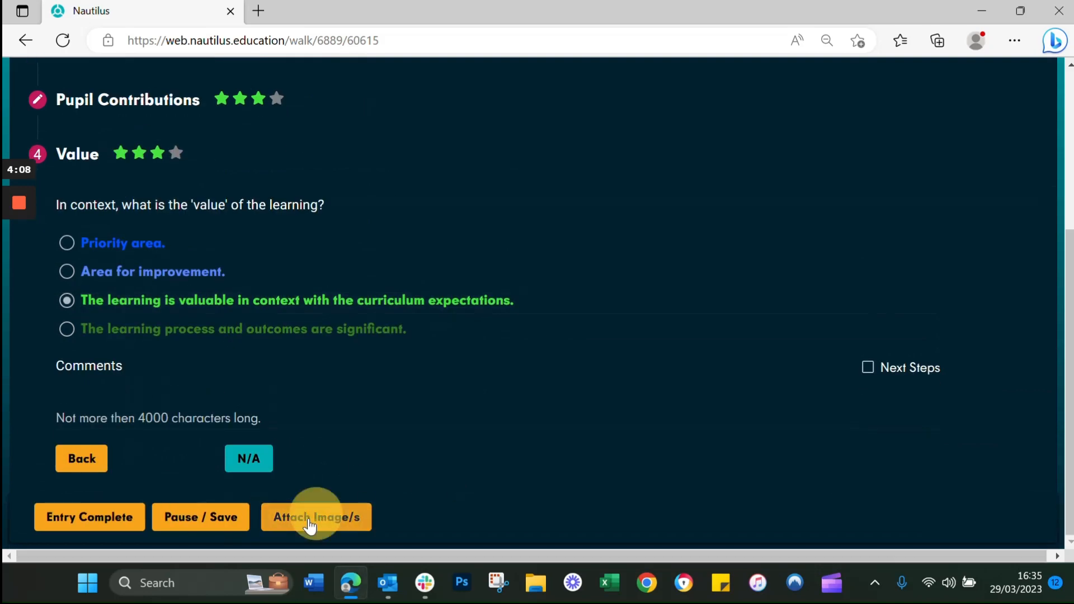
Attach an image tagged with a Math tag to the observation.
left_click(316, 517)
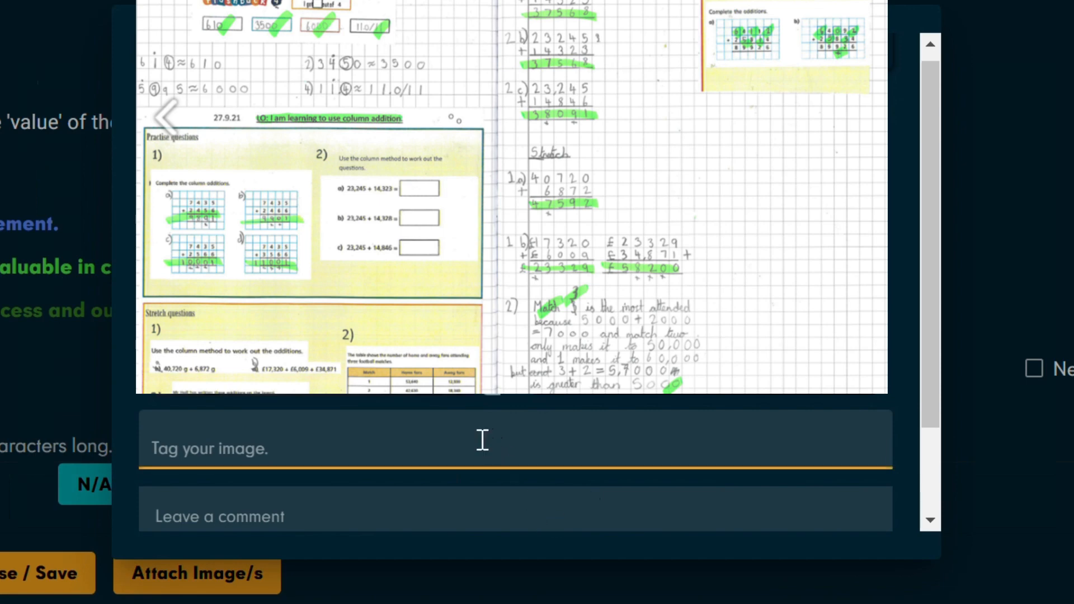
type("Math")
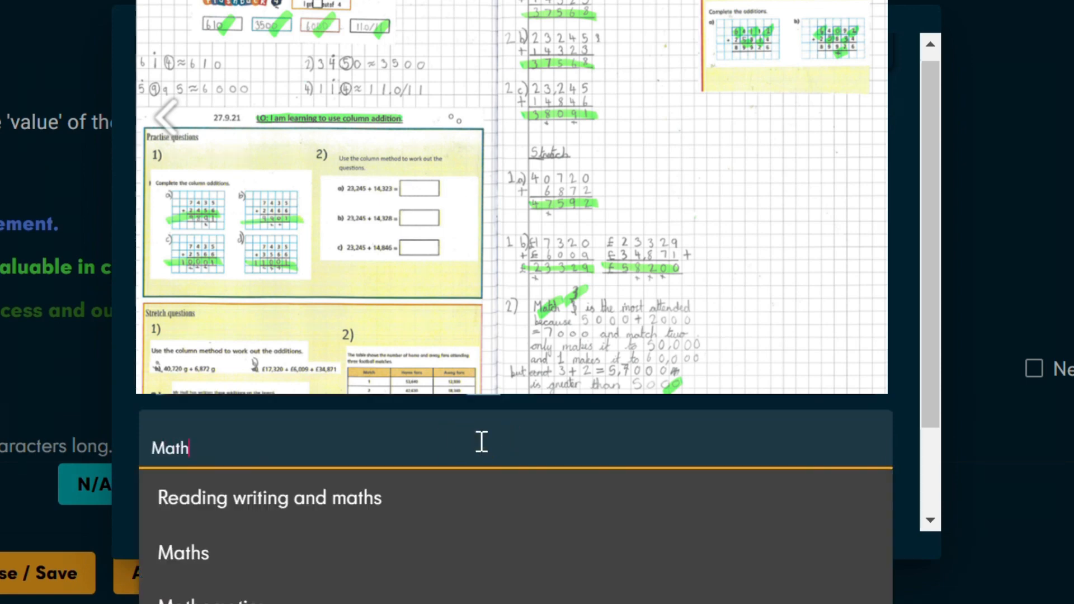
left_click(183, 552)
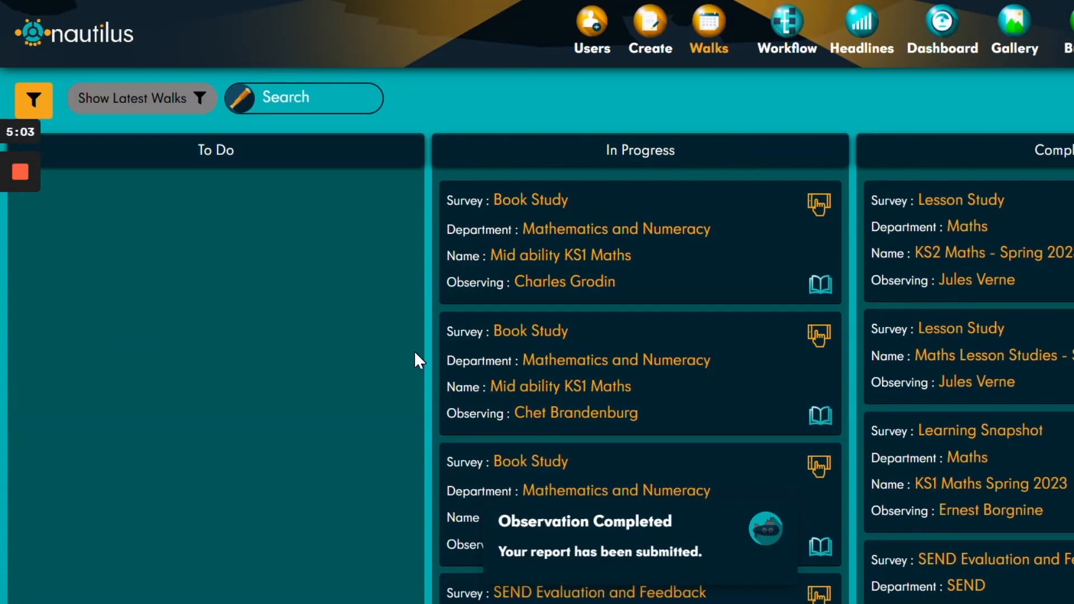
mouse_move(787, 34)
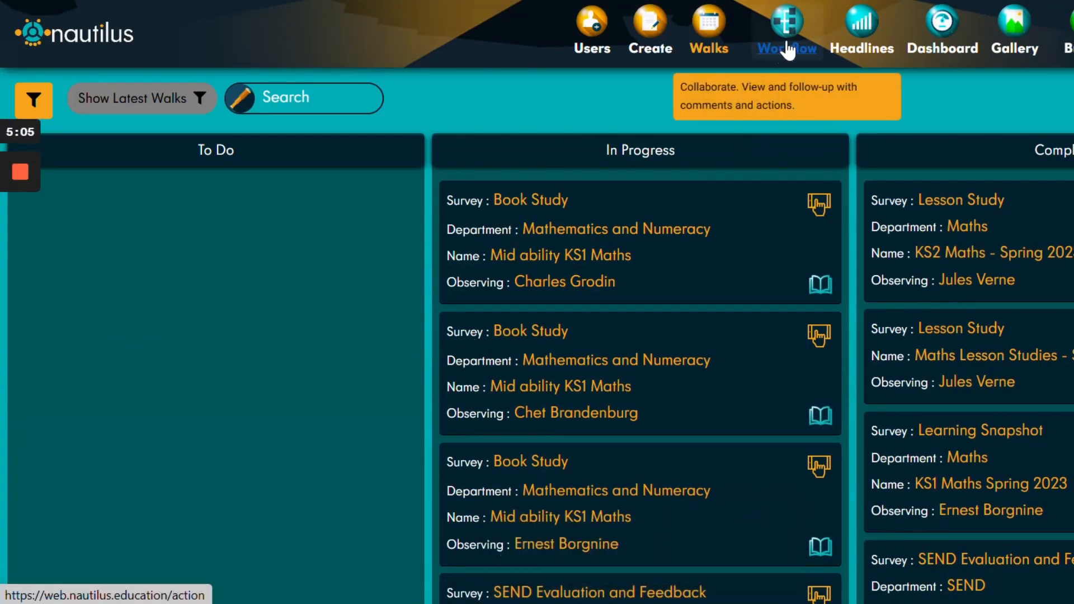
In Workflow, mark the more-resources-for-less-able-children next step as completed.
left_click(787, 30)
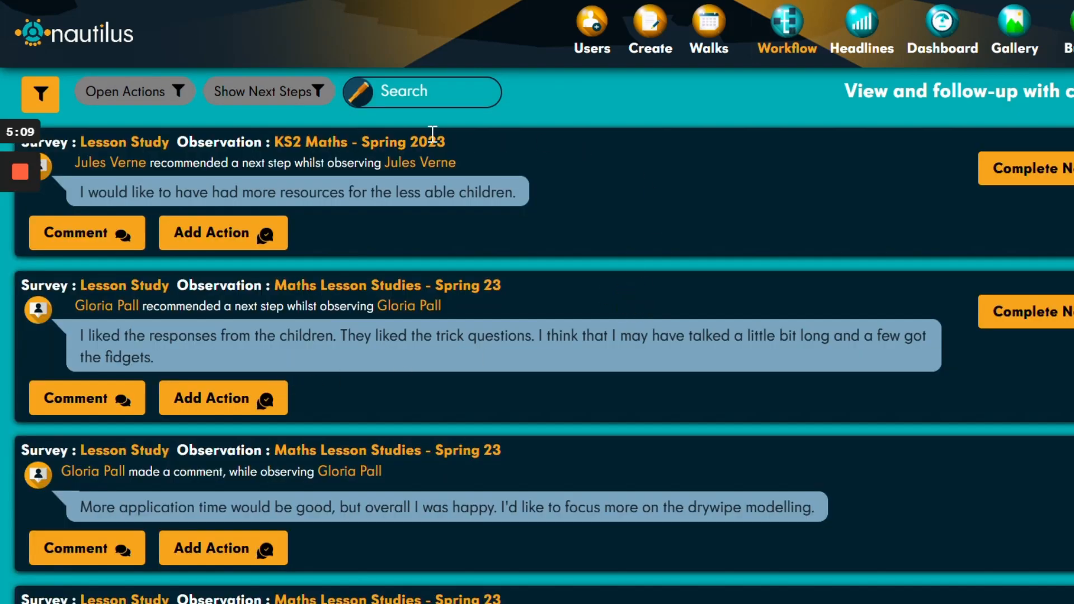
mouse_move(268, 91)
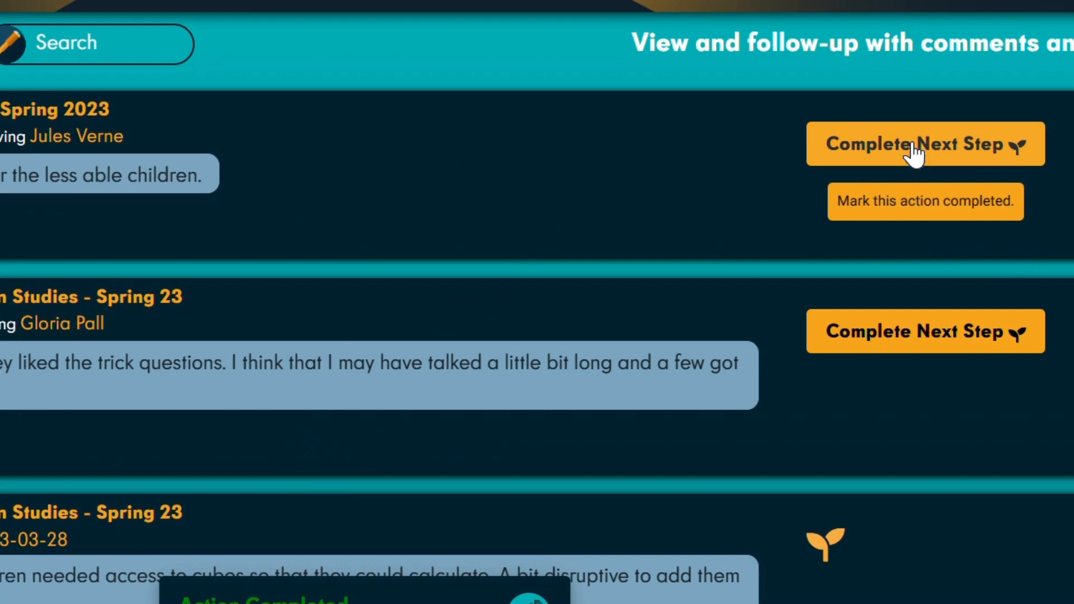
left_click(925, 144)
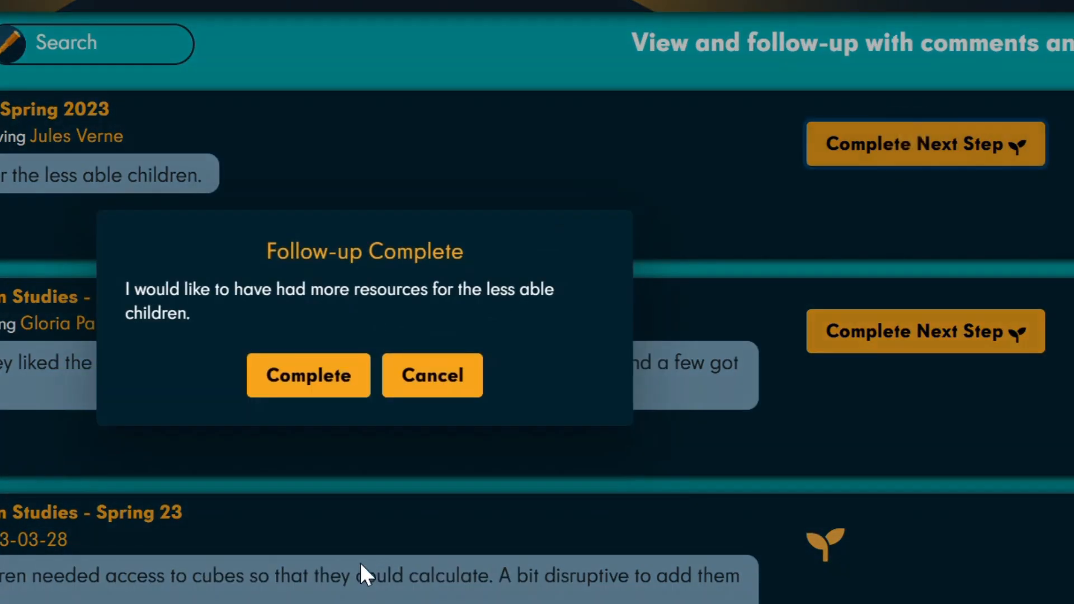
left_click(307, 375)
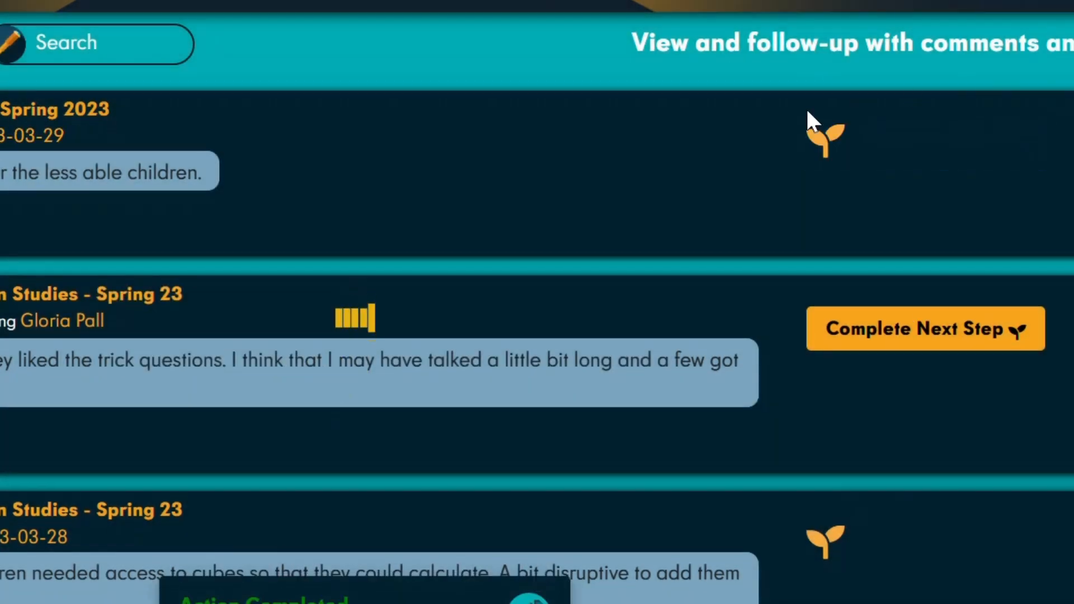
mouse_move(1020, 131)
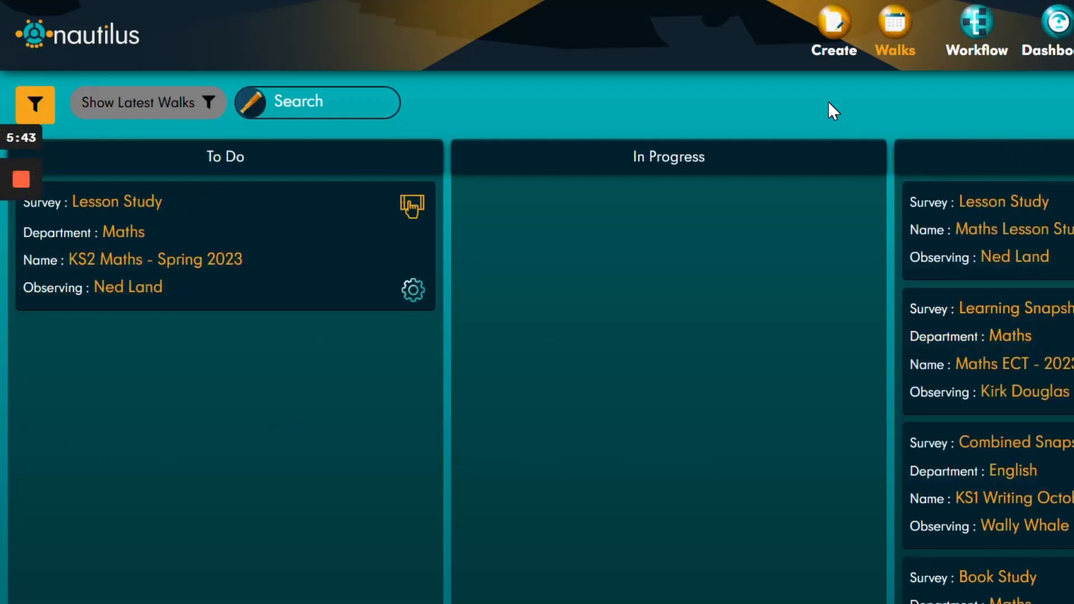
mouse_move(82, 331)
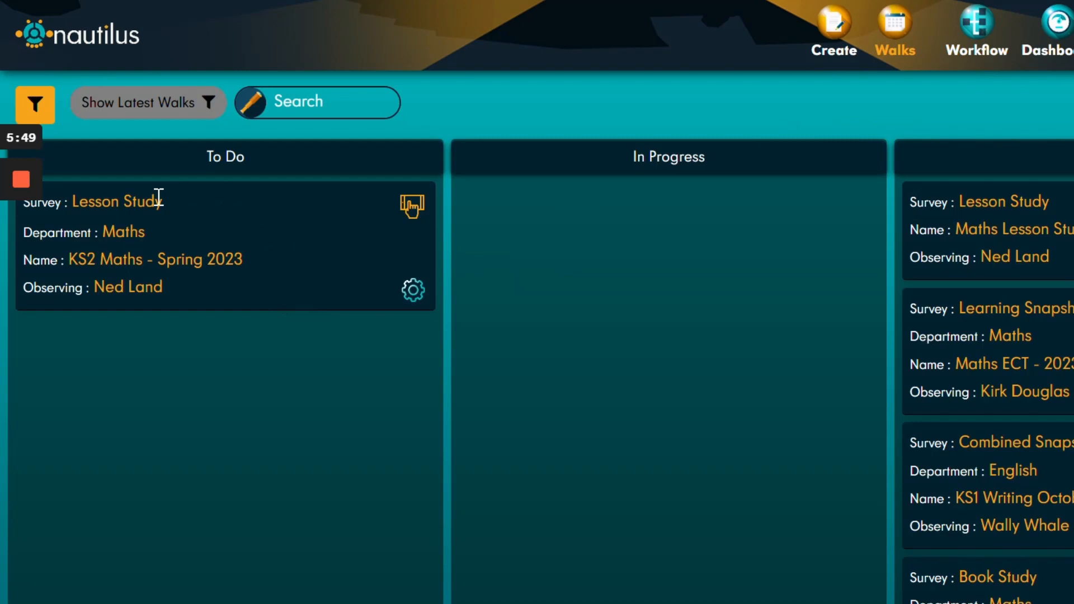
mouse_move(411, 205)
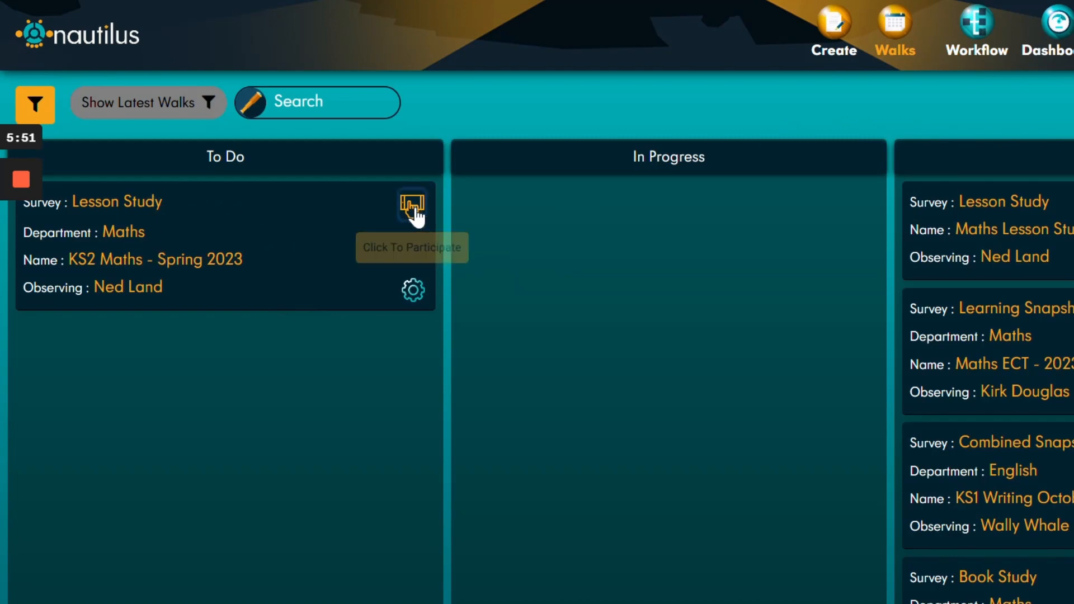
Start the KS2 Maths - Spring 2023 observation form, then return to the dashboard.
left_click(411, 208)
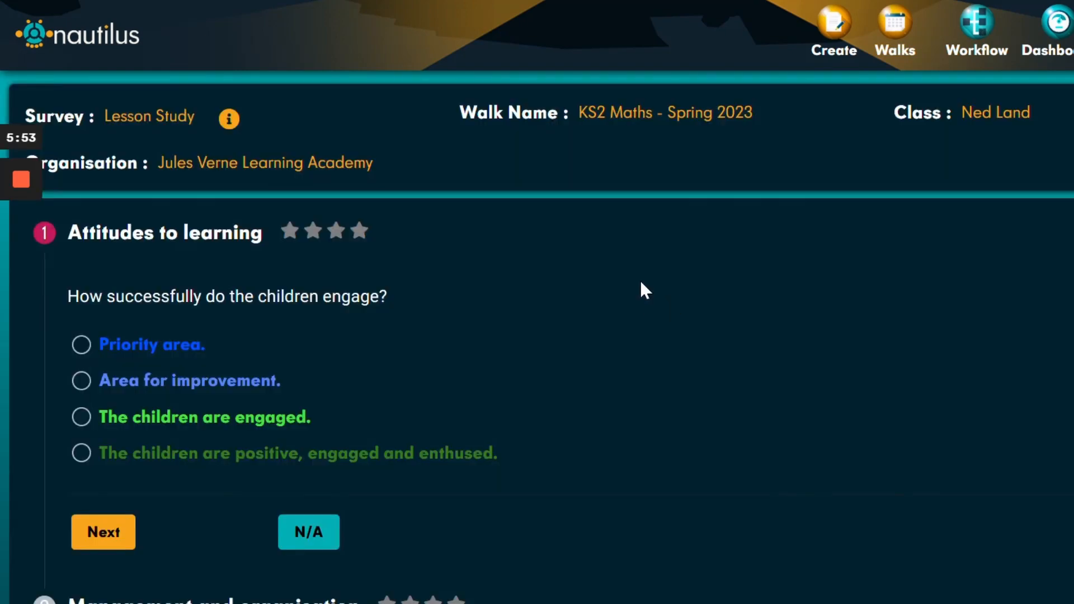
scroll("down", 3)
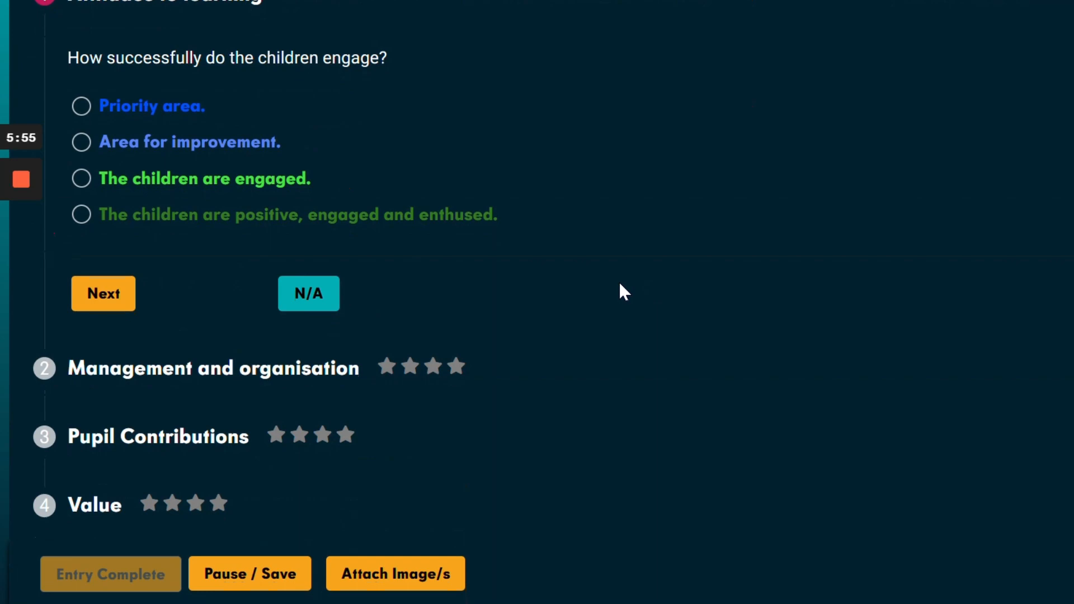
left_click(985, 31)
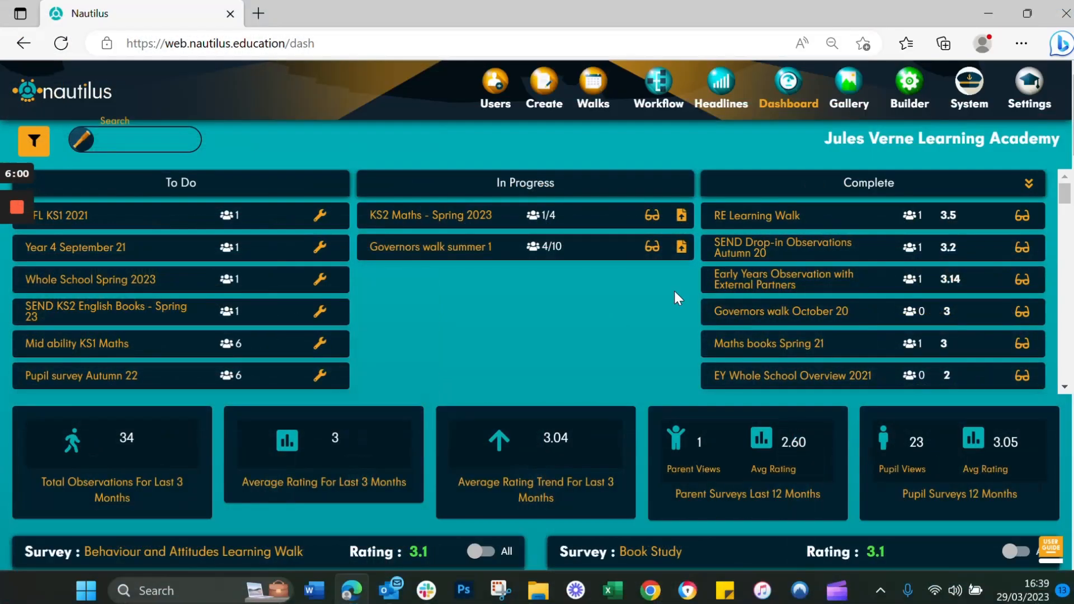
scroll("down", 3)
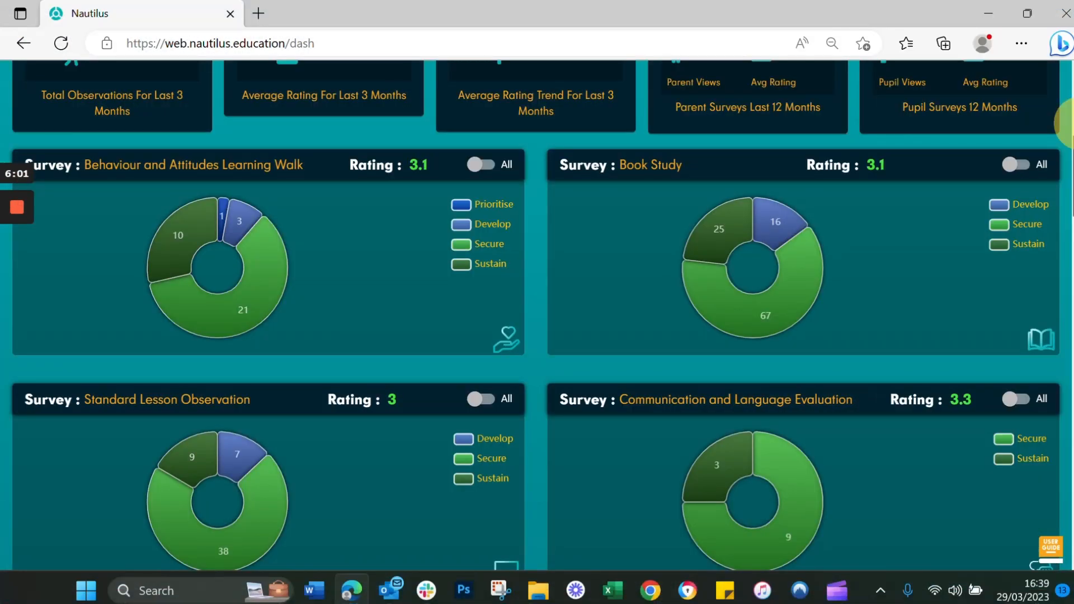
scroll("down", 3)
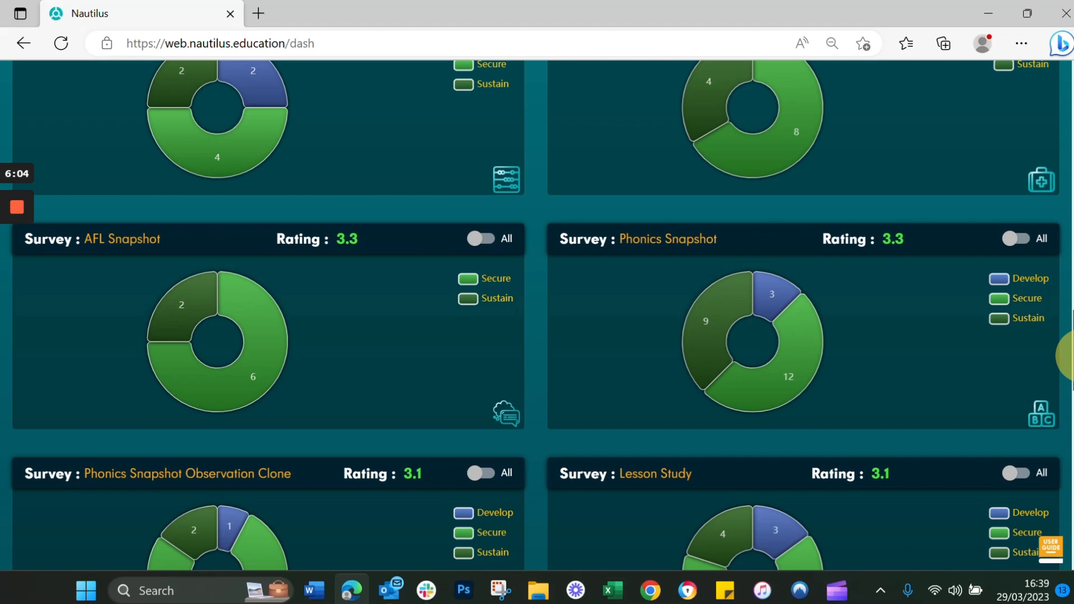
scroll("down", 3)
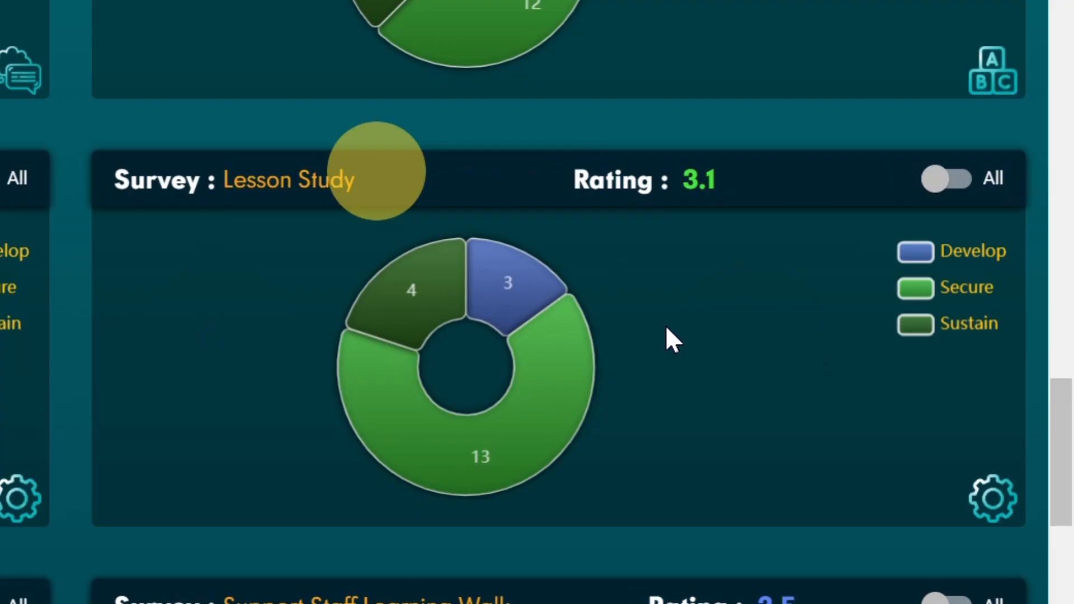
mouse_move(514, 439)
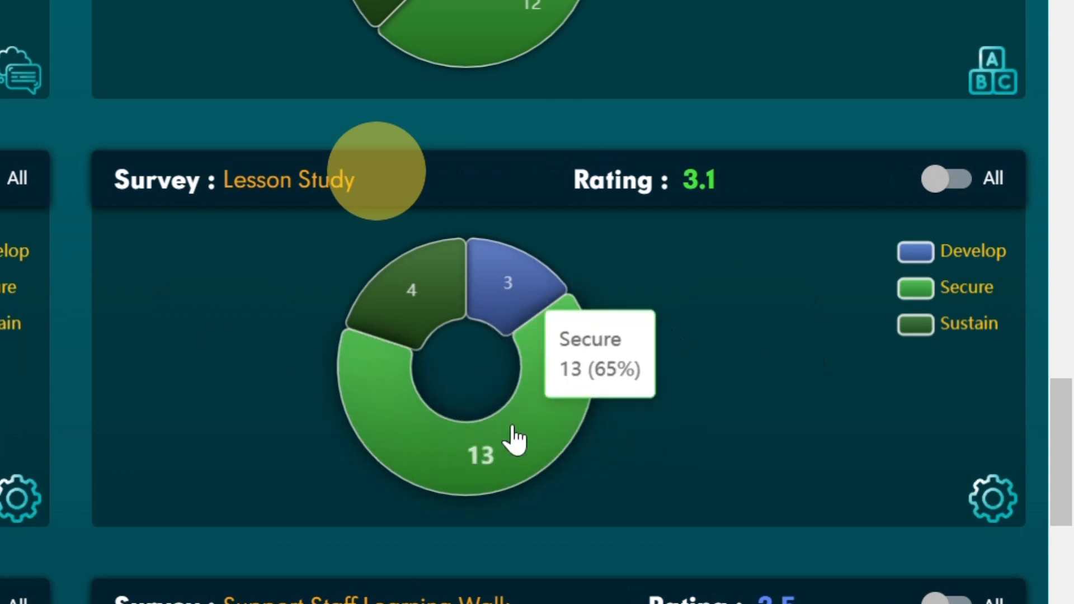
mouse_move(517, 439)
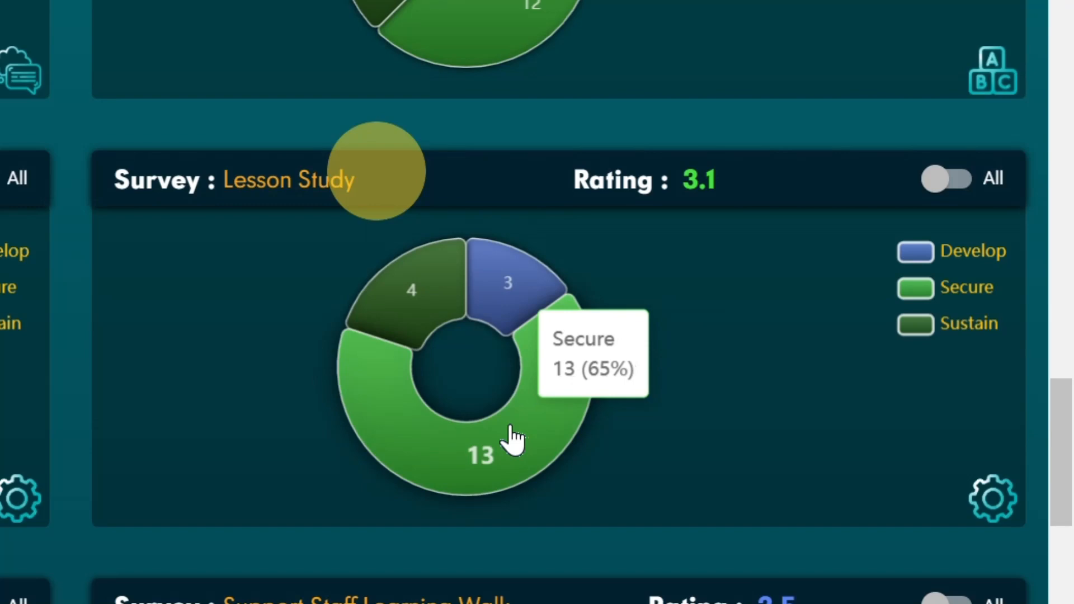
mouse_move(733, 380)
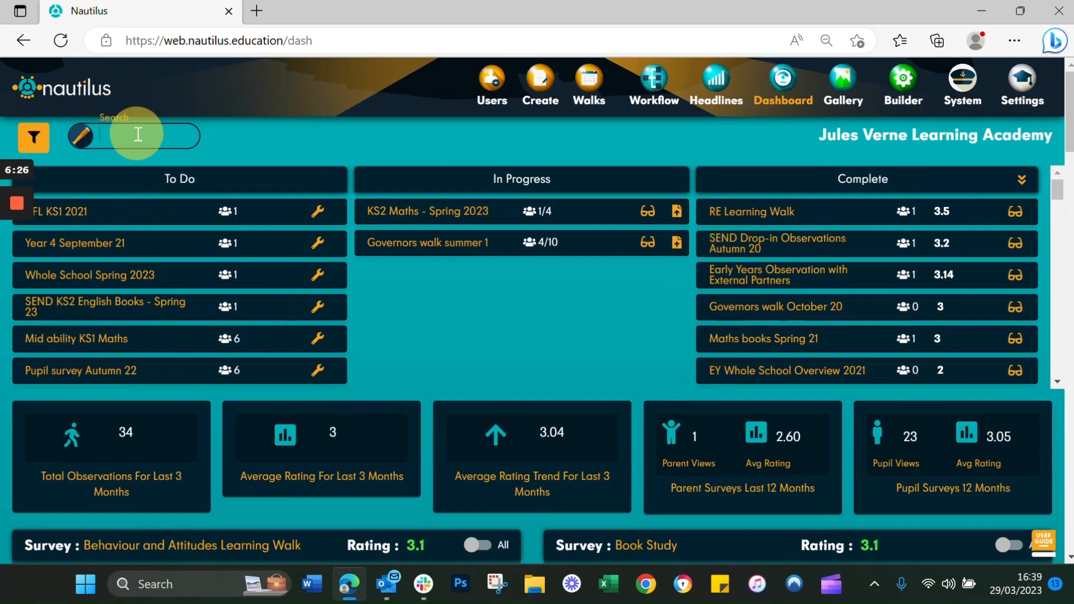
Search the dashboard for 'lesson study' and review the Maths Lesson Studies - Spring 23 summary.
type("lesson study")
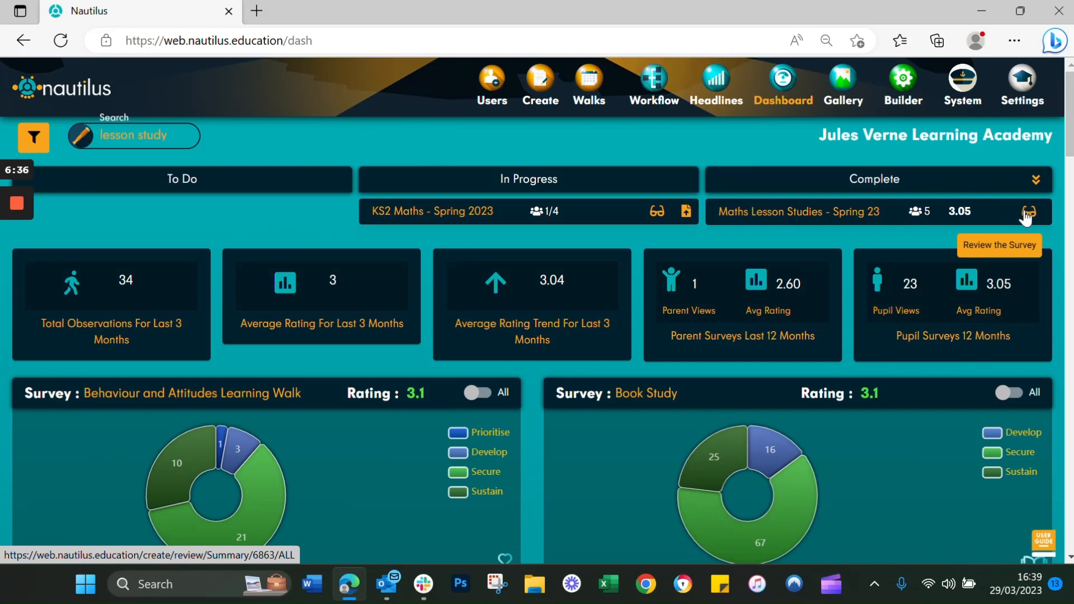
left_click(1028, 211)
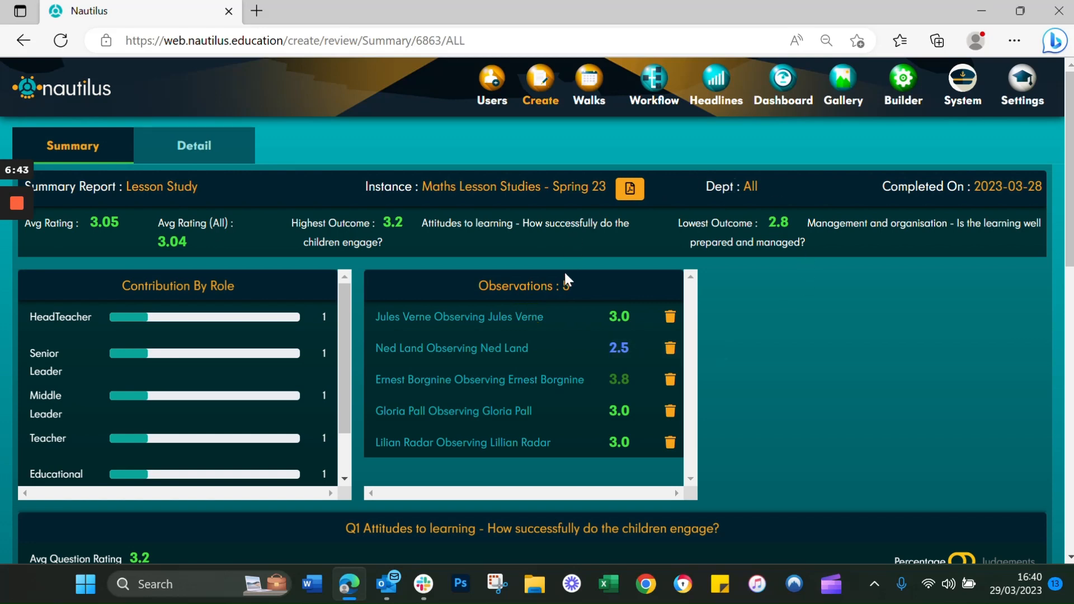
mouse_move(48, 359)
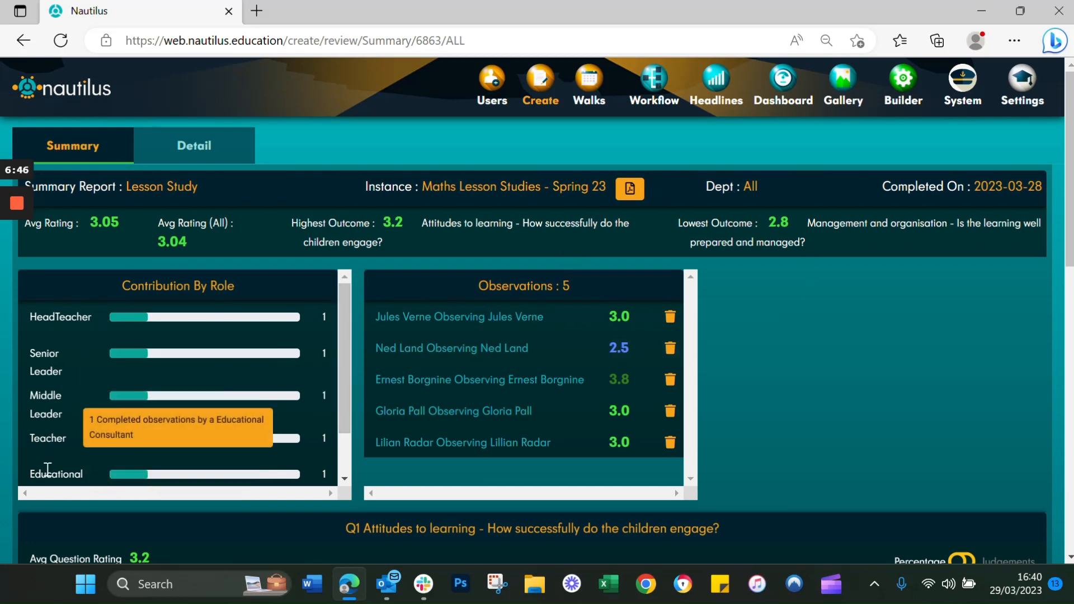
mouse_move(459, 317)
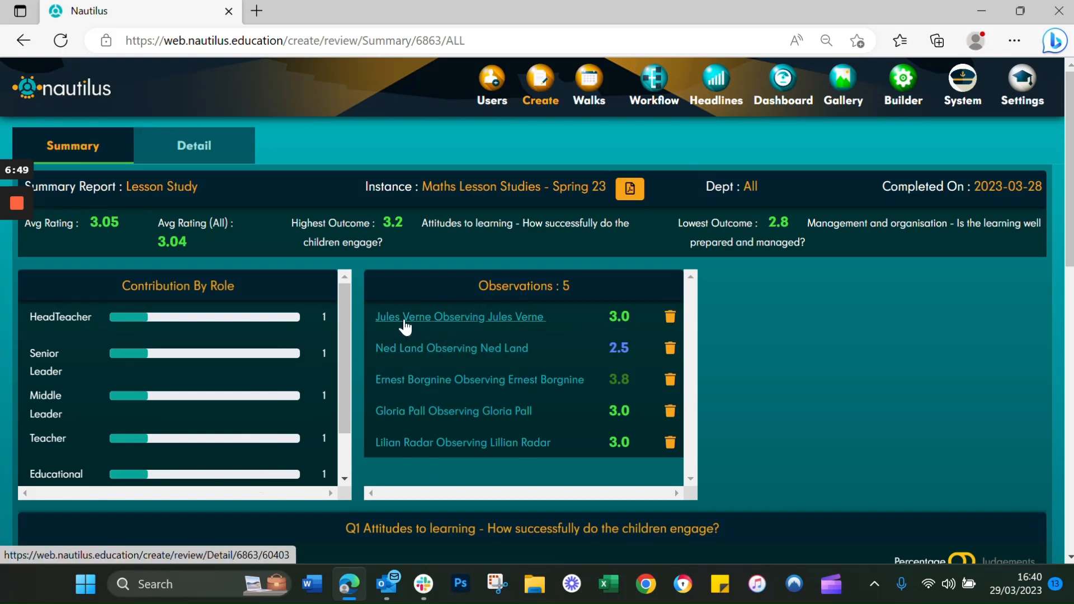
mouse_move(605, 335)
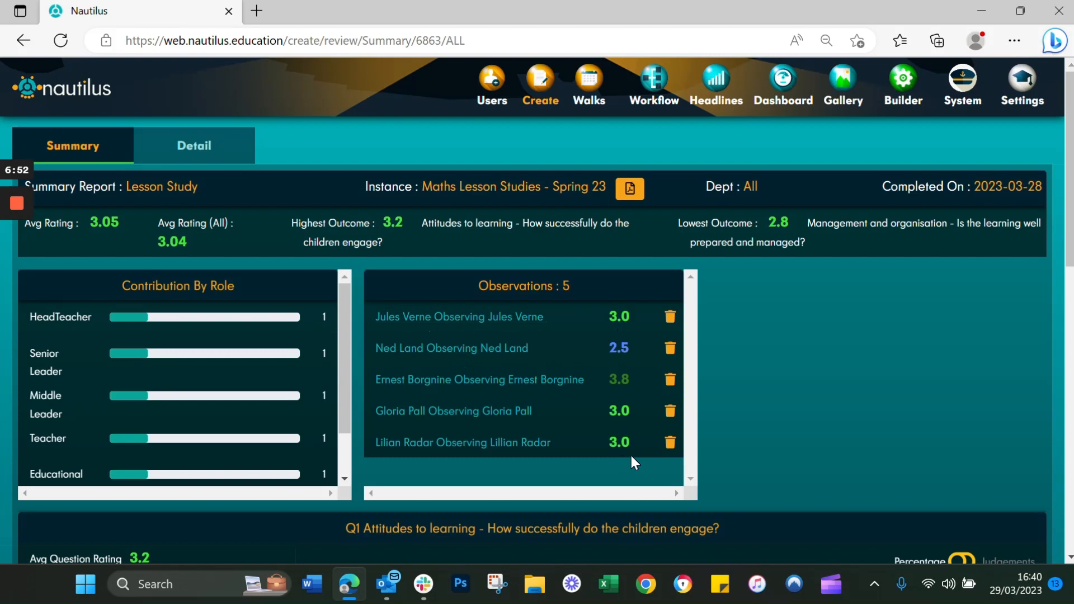
scroll("down", 3)
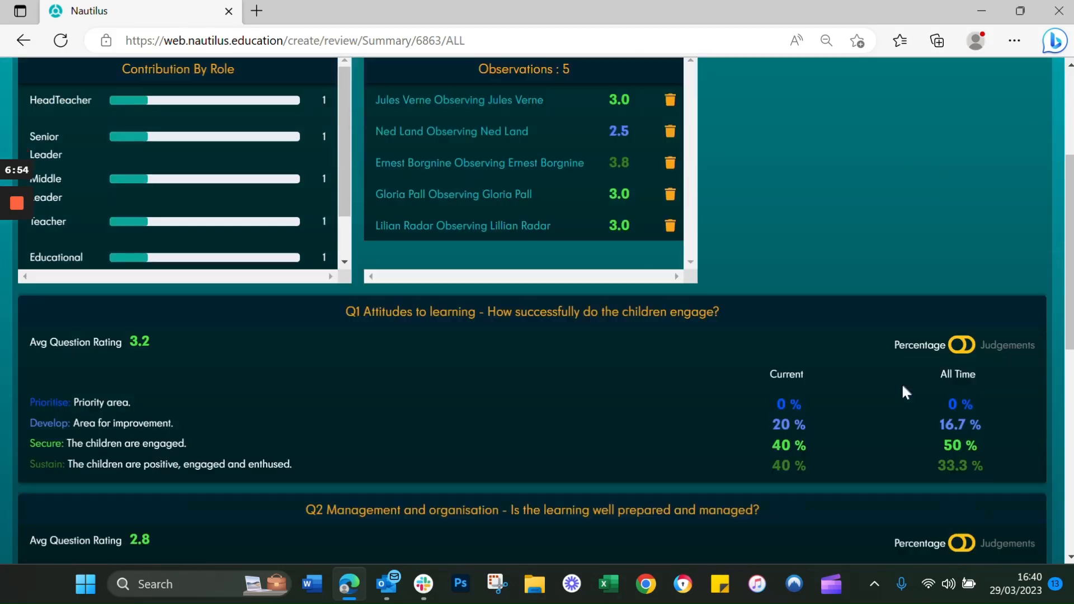
scroll("down", 3)
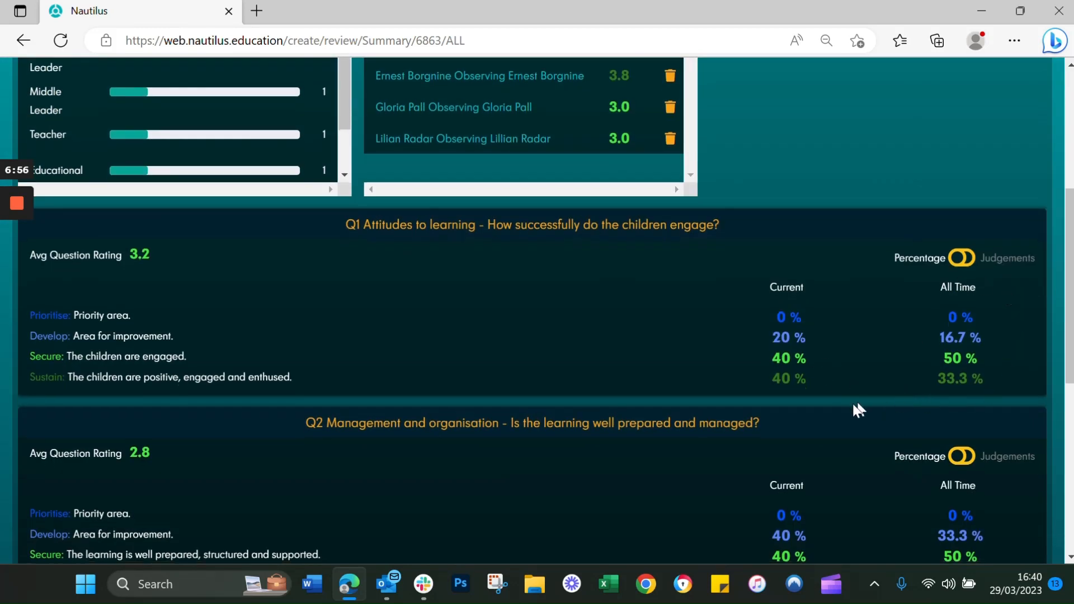
mouse_move(720, 387)
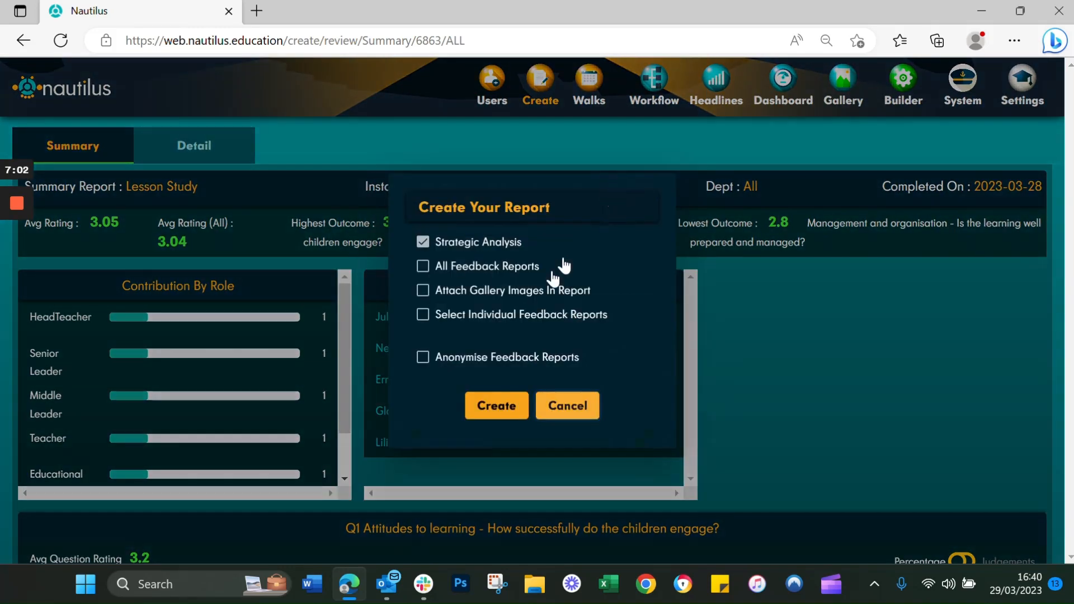
Create a PDF report including all feedback reports and open the download.
left_click(423, 266)
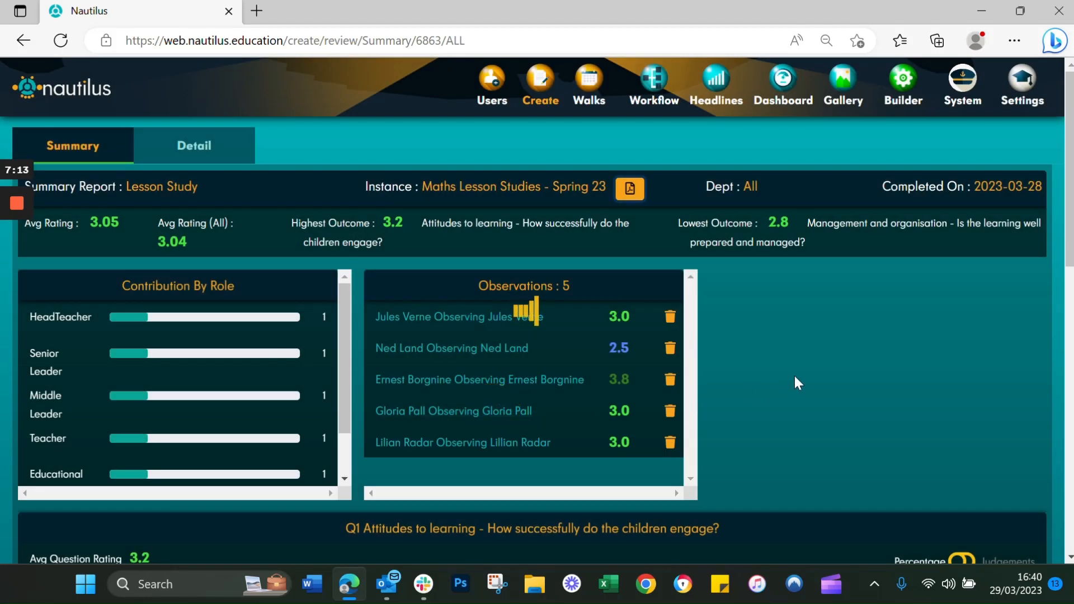
mouse_move(765, 387)
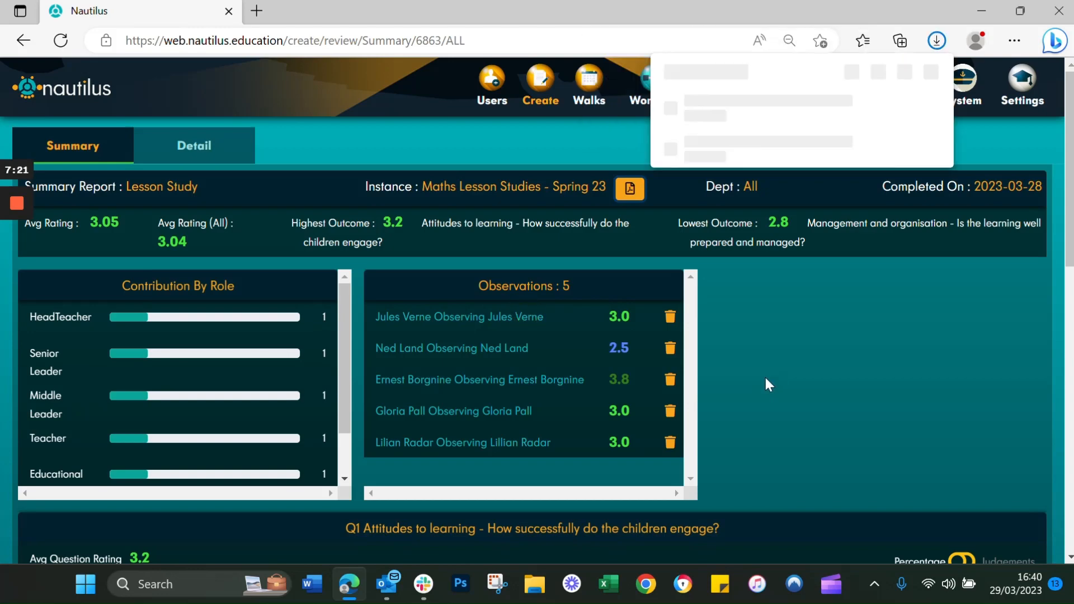
left_click(629, 190)
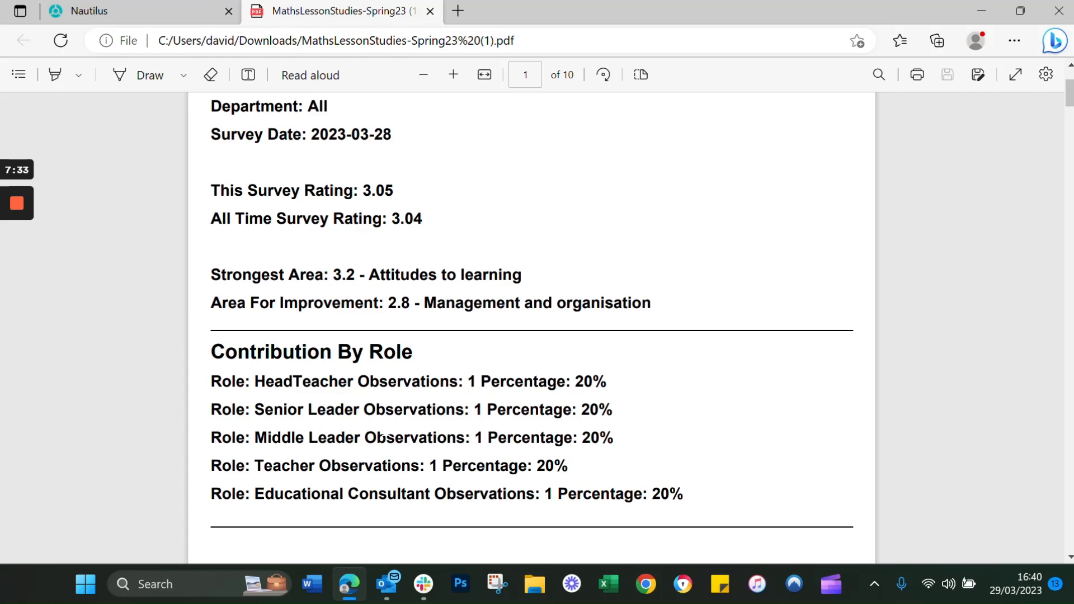
scroll("down", 3)
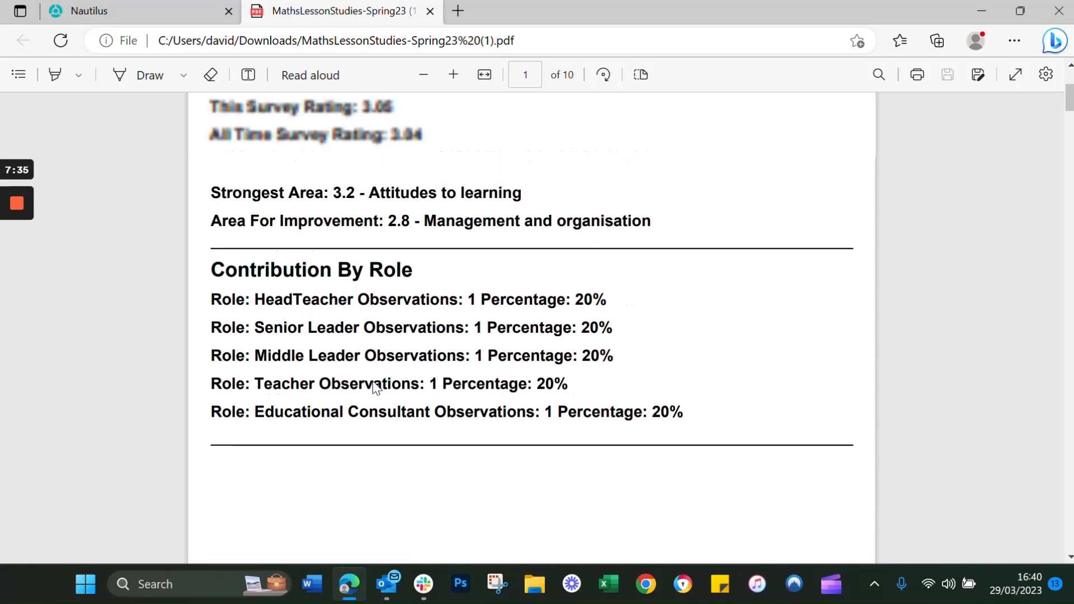
scroll("down", 3)
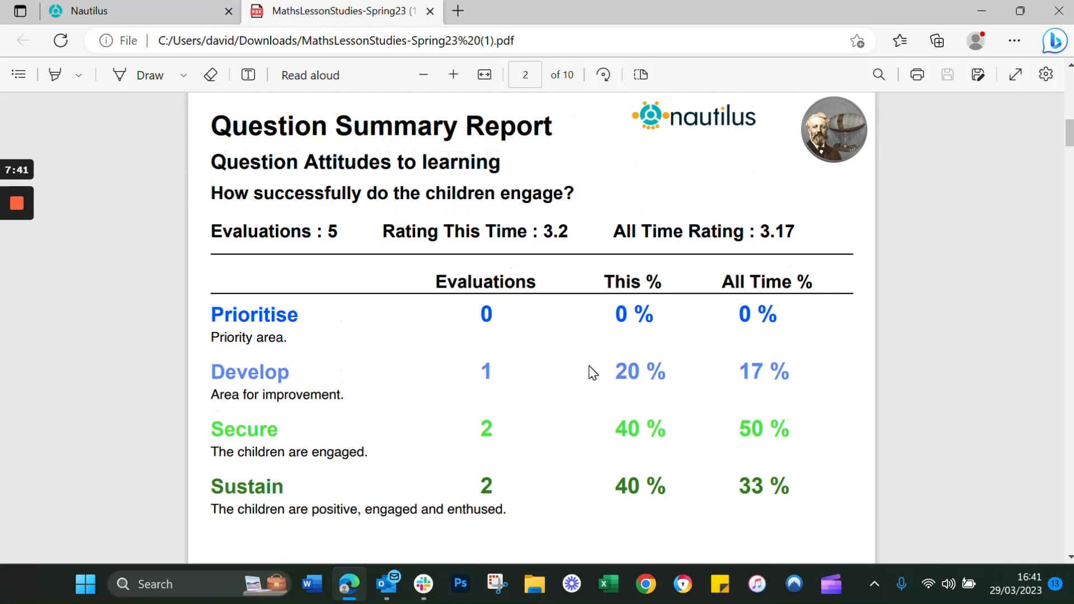
scroll("down", 3)
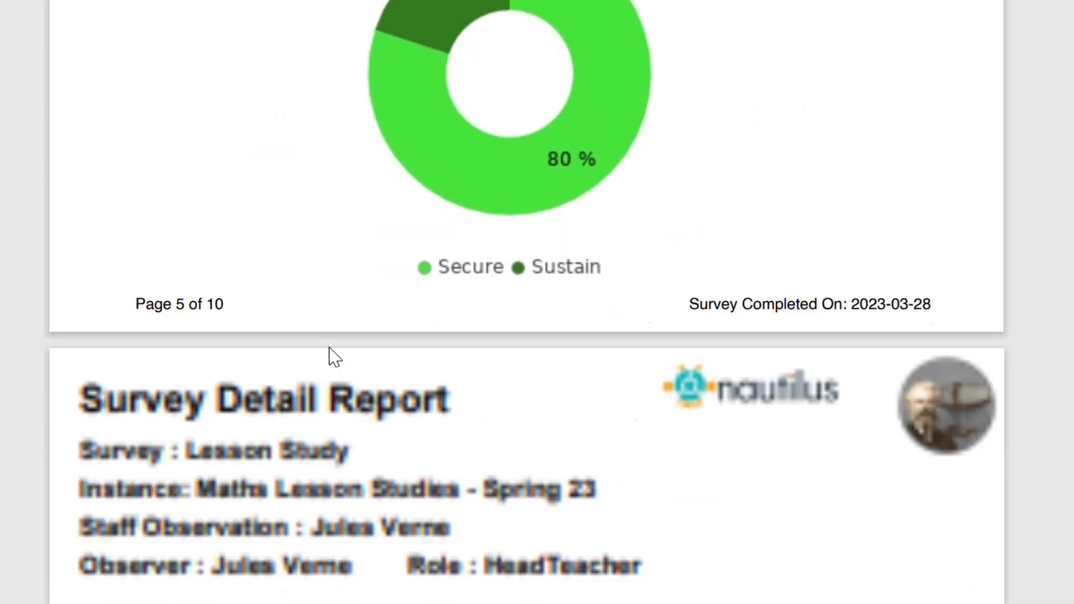
scroll("down", 3)
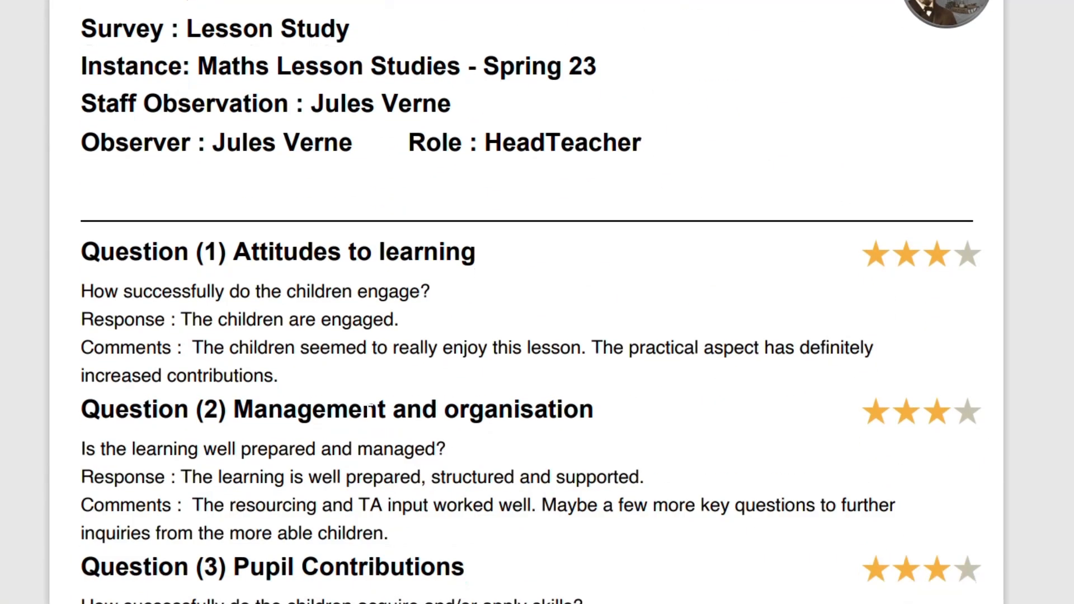
scroll("down", 3)
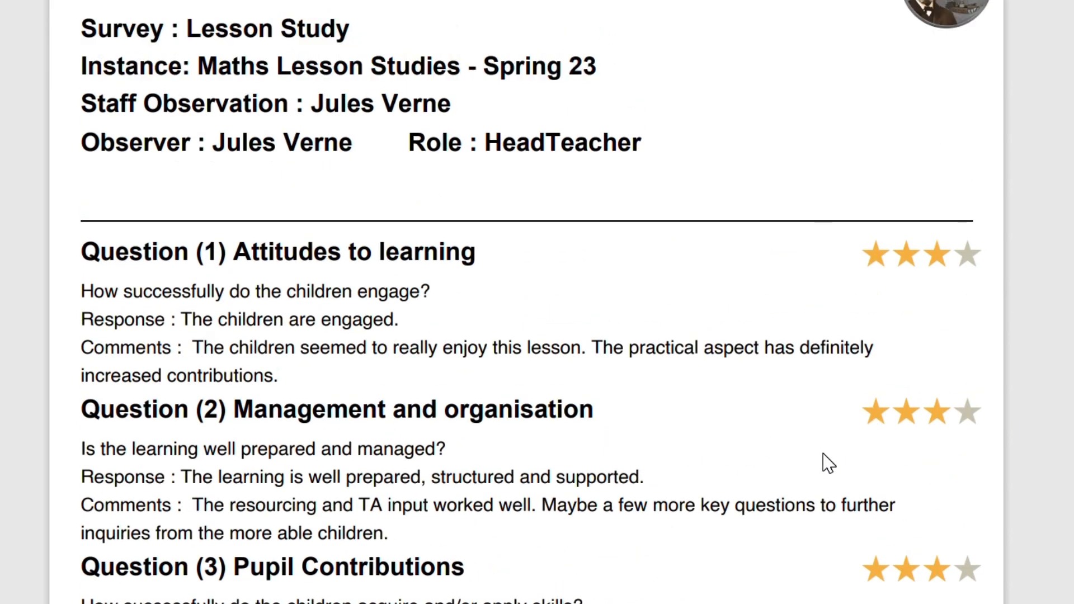
scroll("down", 3)
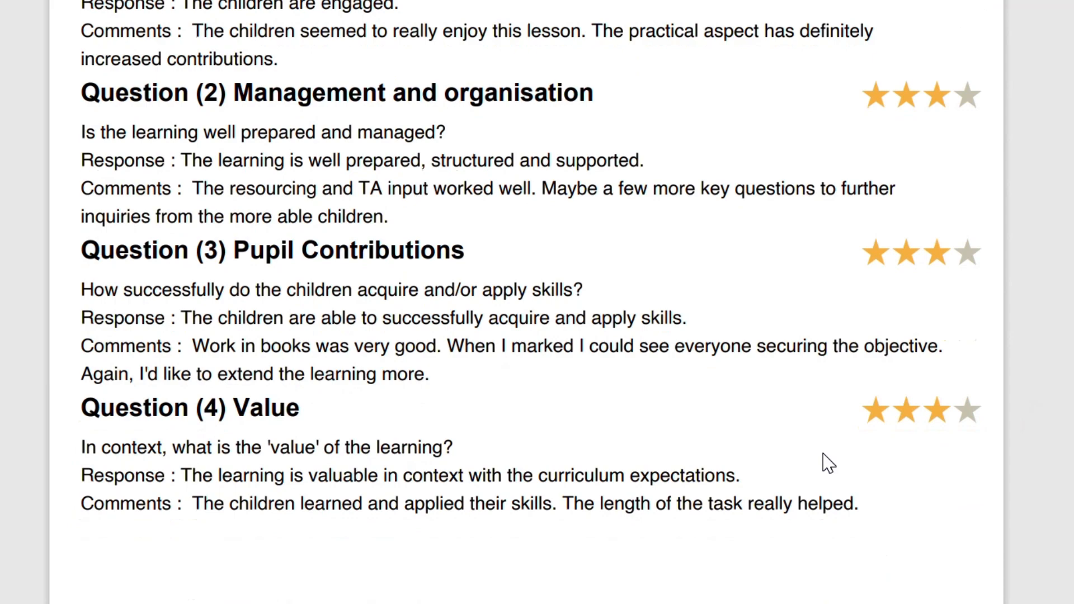
scroll("down", 3)
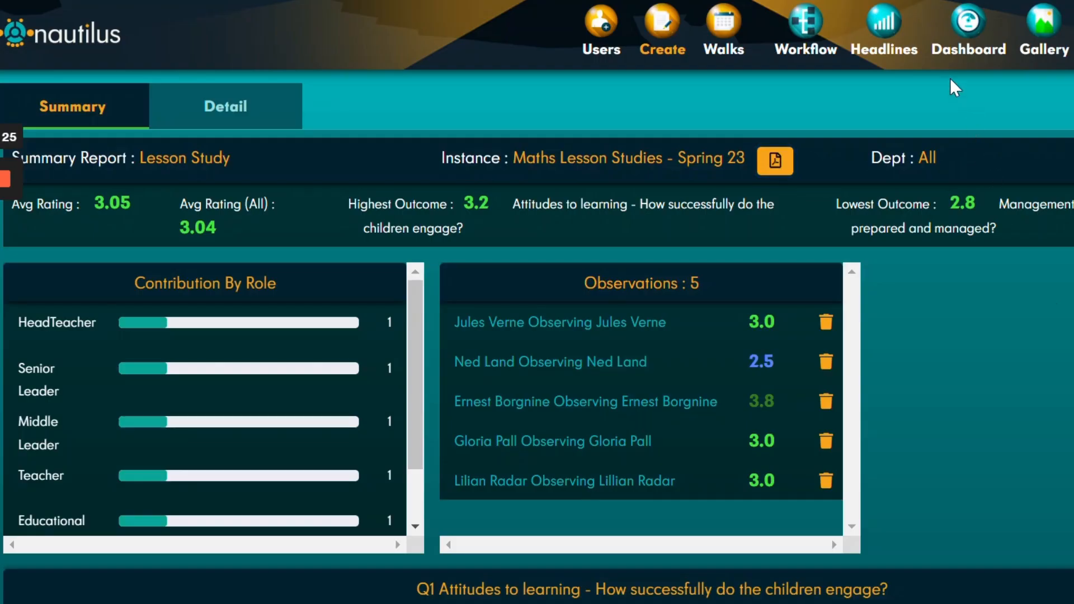
Search the Nautilus image gallery by the Maths tag.
left_click(1044, 28)
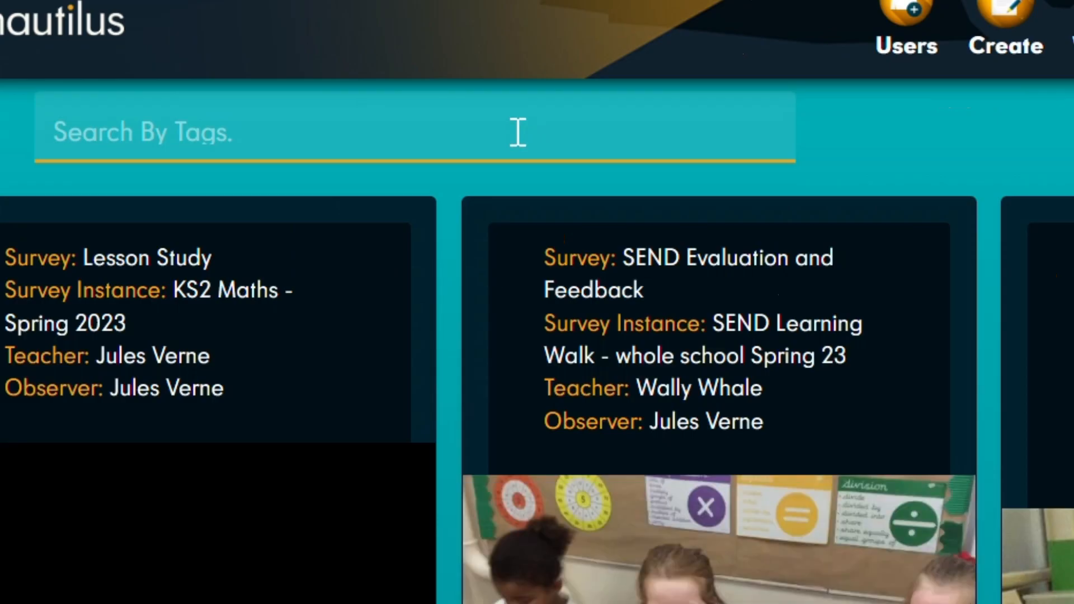
type("maths")
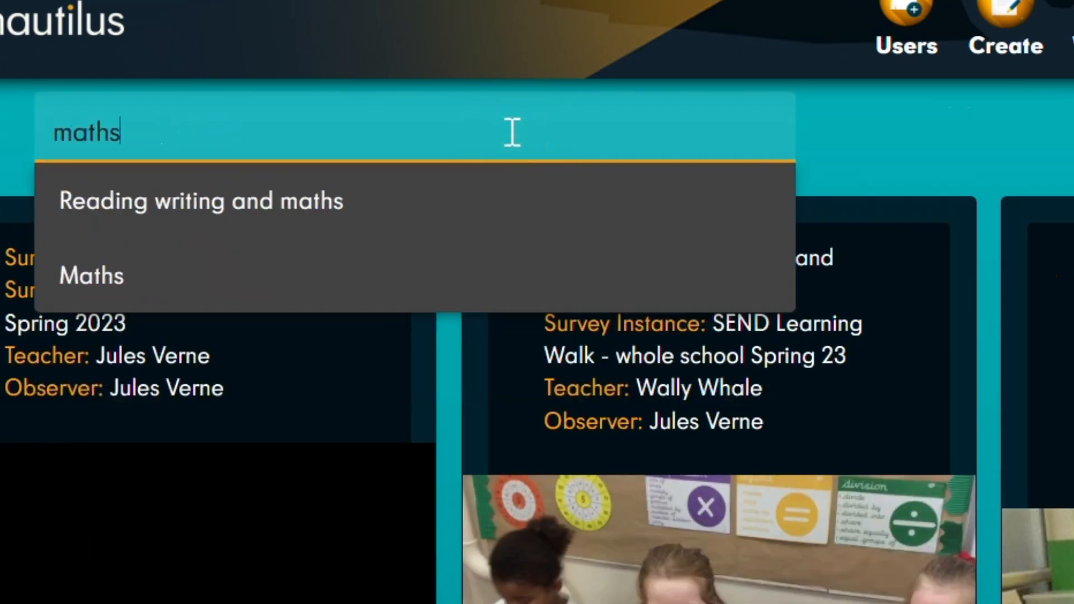
left_click(91, 275)
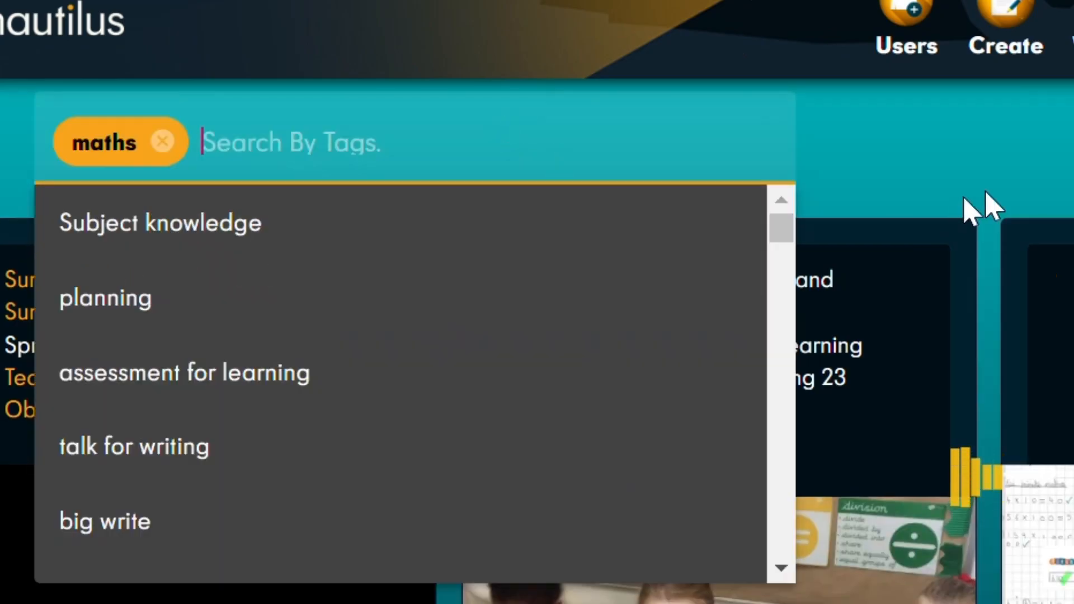